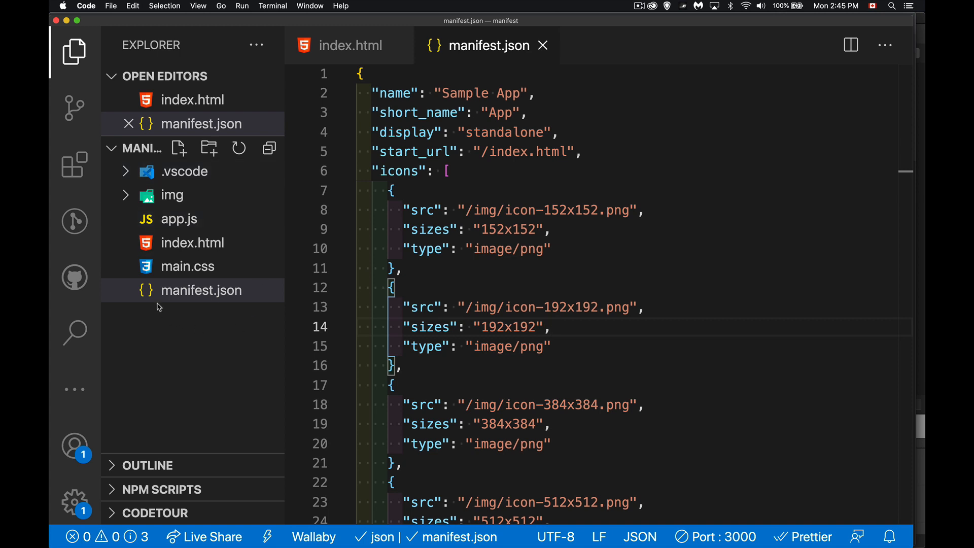
mouse_move(236, 300)
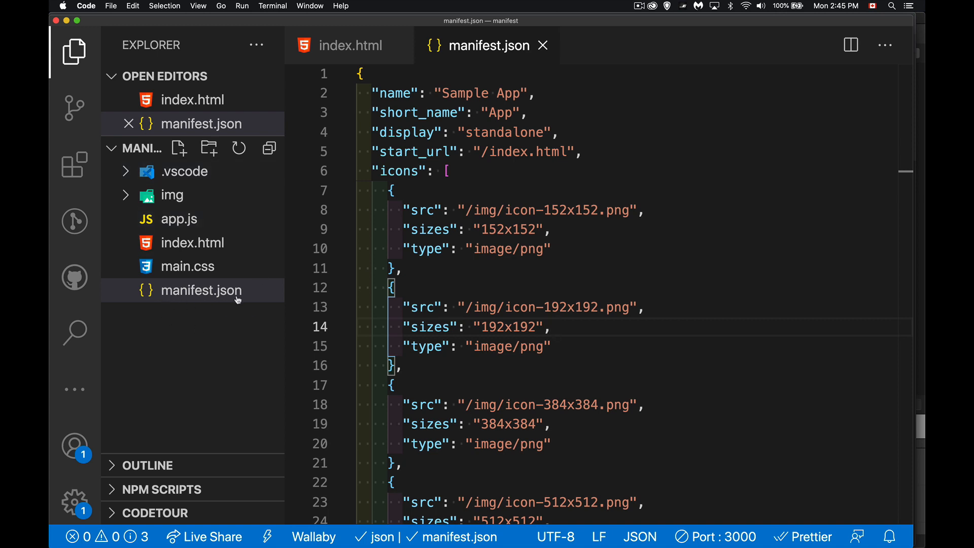
mouse_move(201, 290)
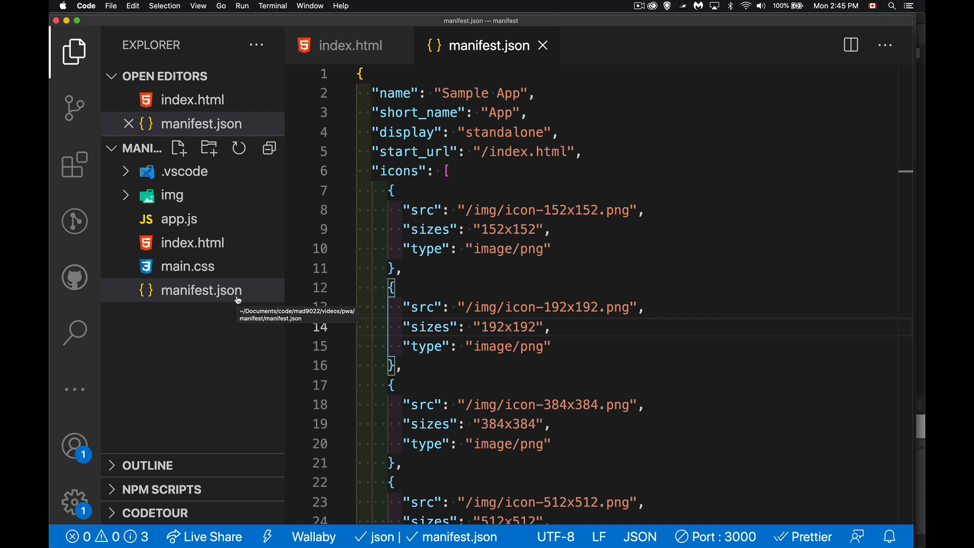
mouse_move(209, 311)
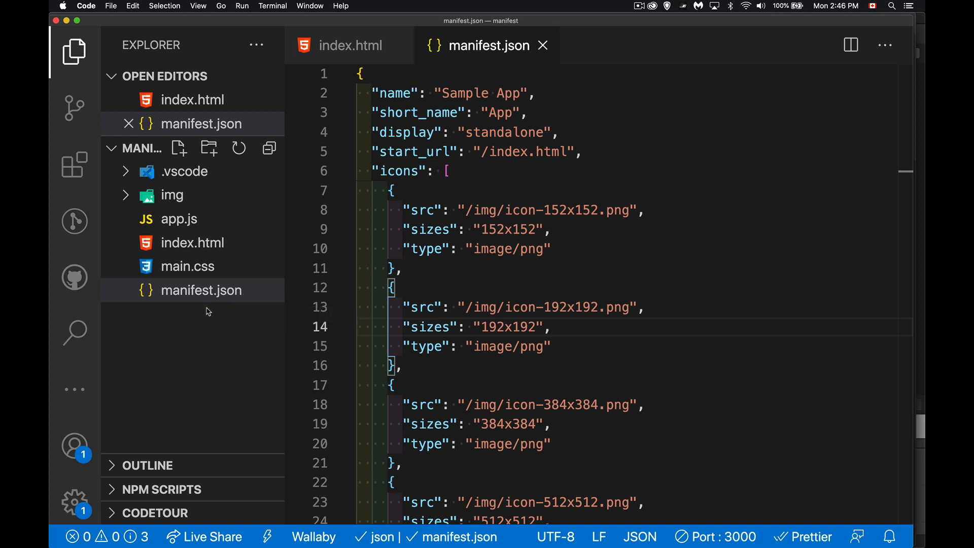
mouse_move(231, 320)
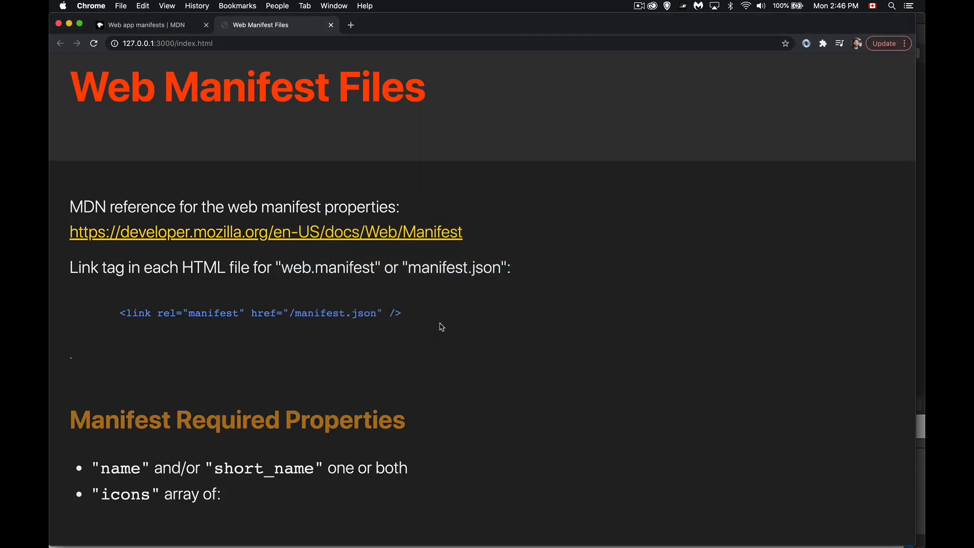
mouse_move(411, 329)
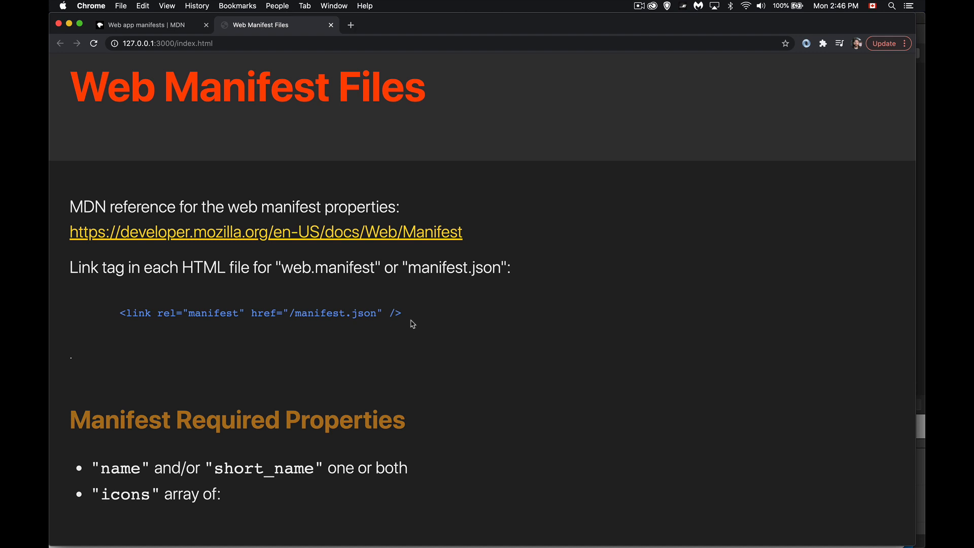
mouse_move(224, 347)
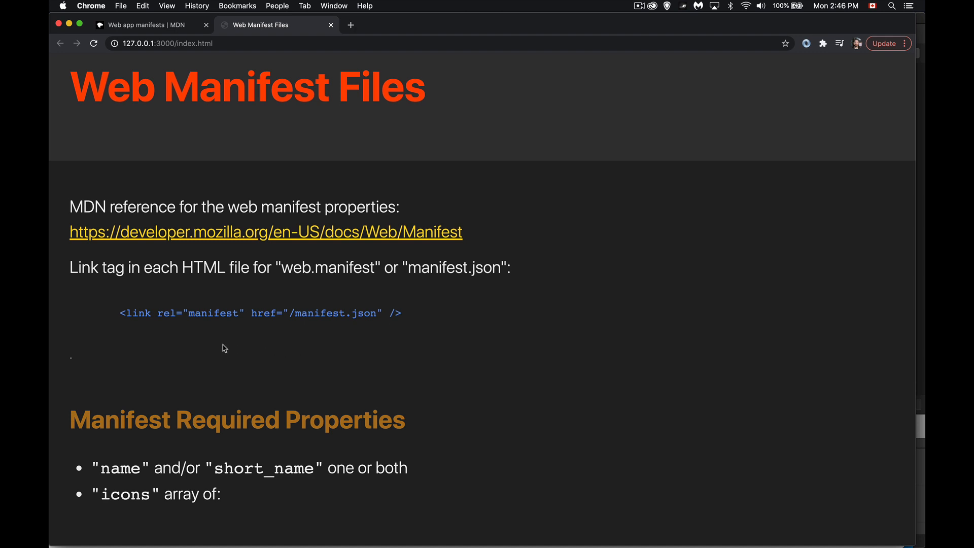
mouse_move(231, 330)
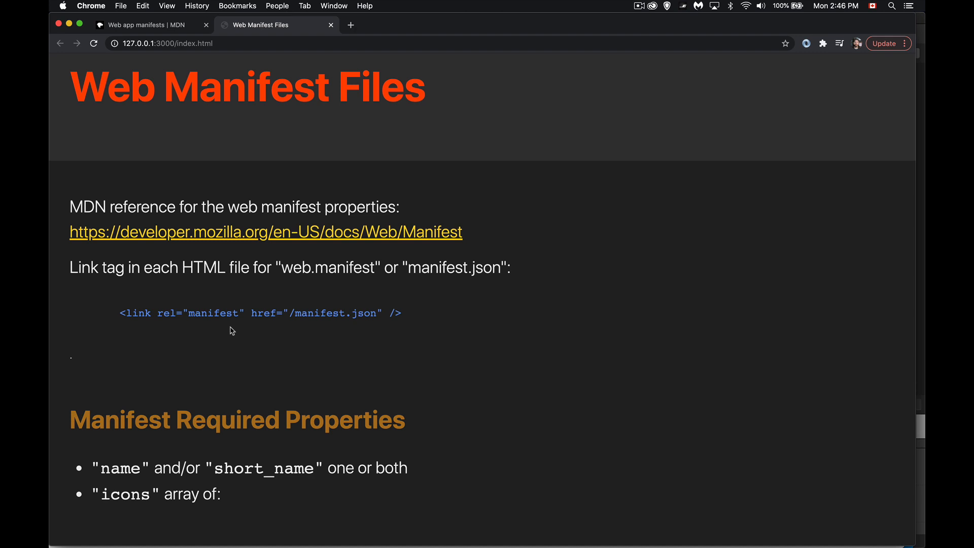
mouse_move(377, 330)
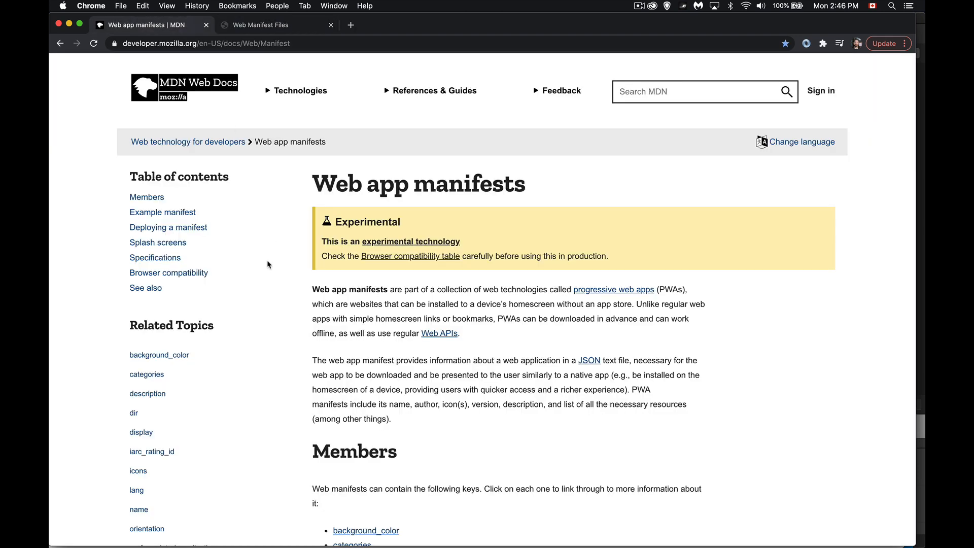
Return to the Web Manifest Files notes and scroll to name/short_name, icons, start_url and display.
left_click(277, 25)
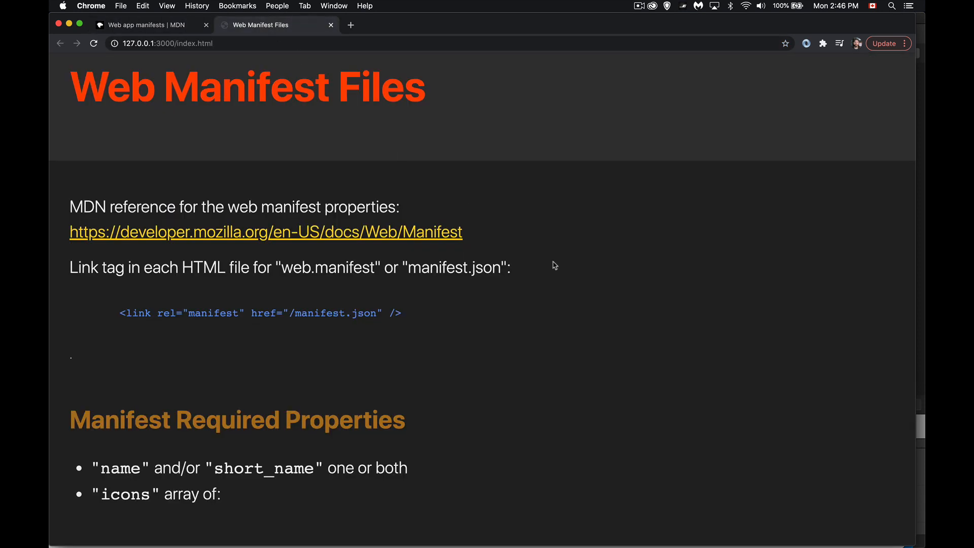
mouse_move(567, 308)
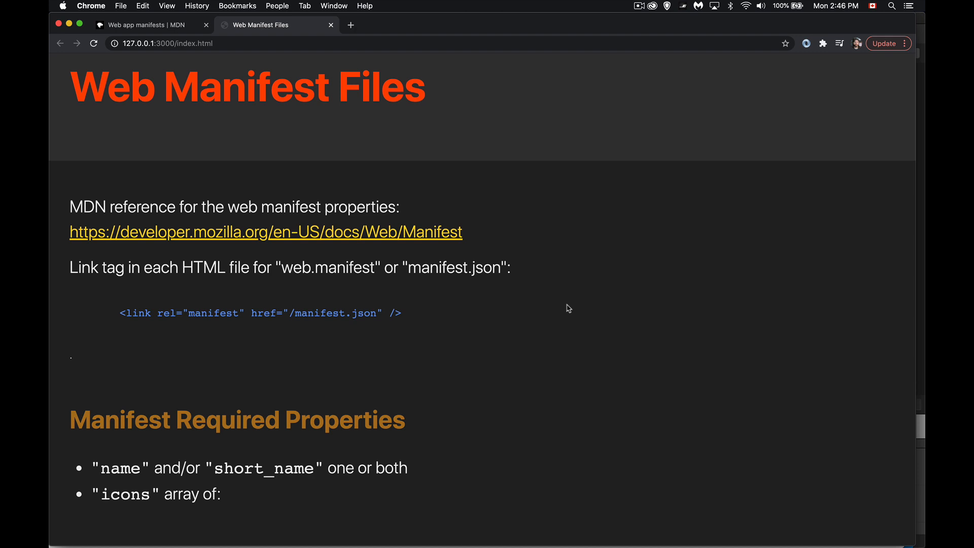
scroll("down", 3)
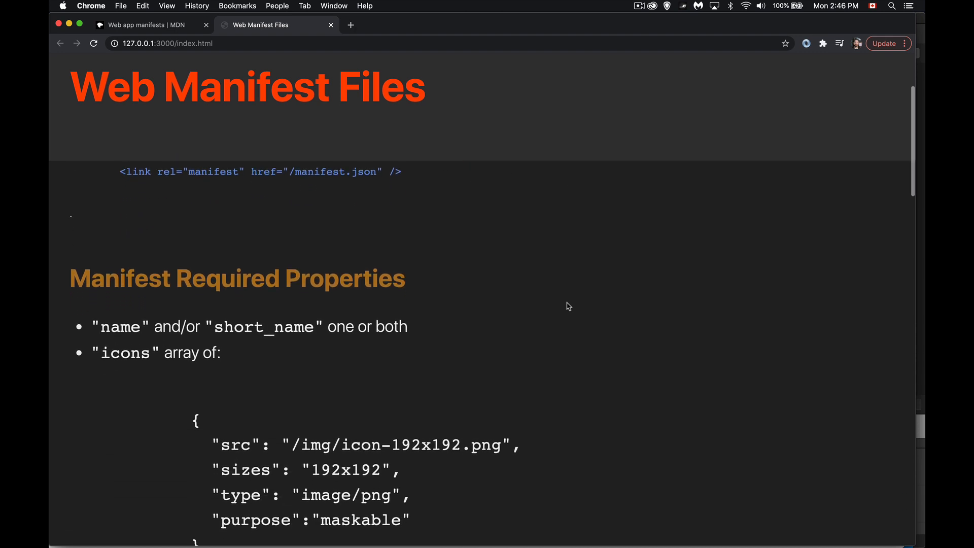
scroll("down", 3)
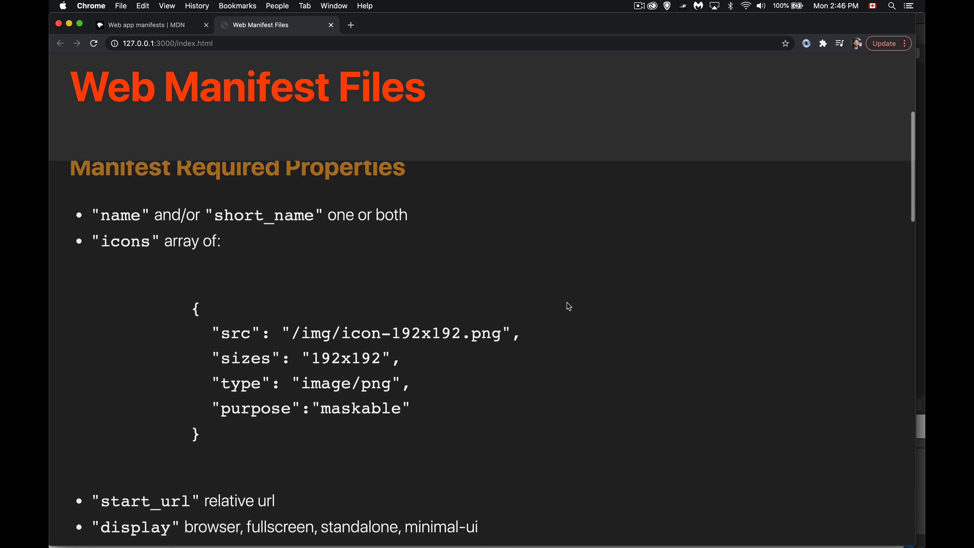
scroll("down", 3)
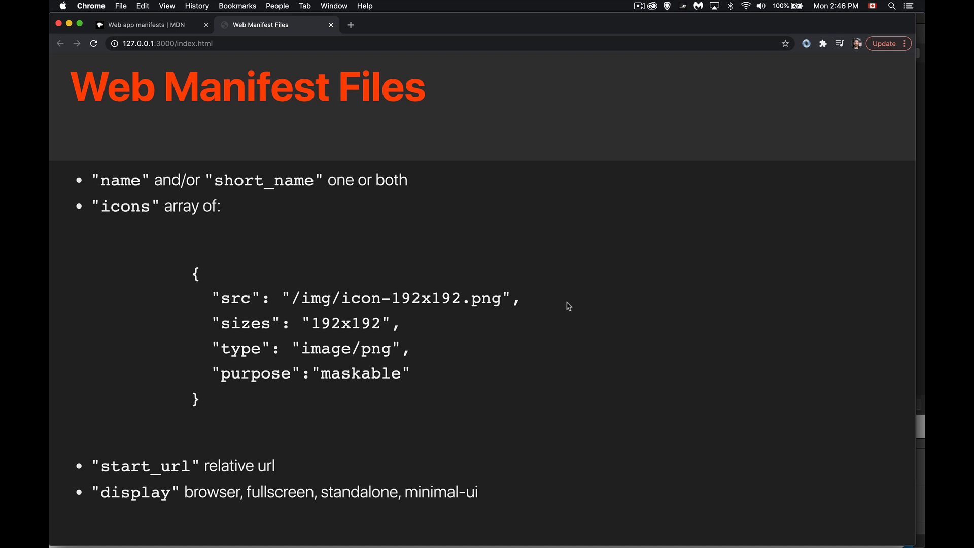
mouse_move(279, 167)
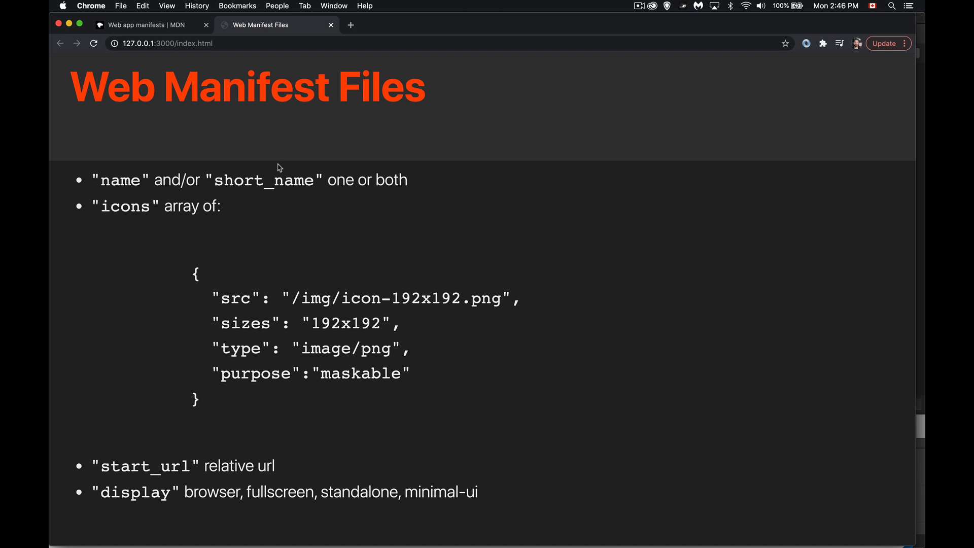
mouse_move(304, 166)
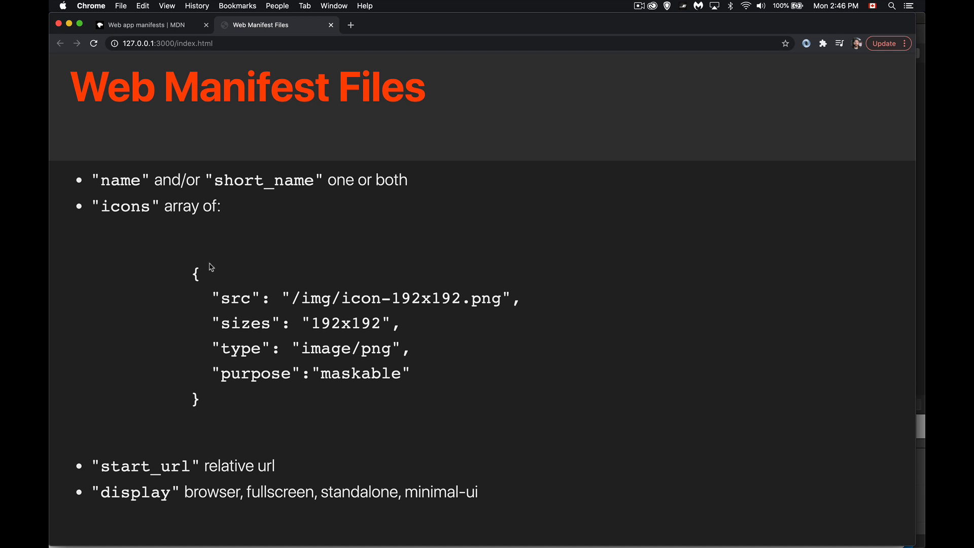
mouse_move(547, 298)
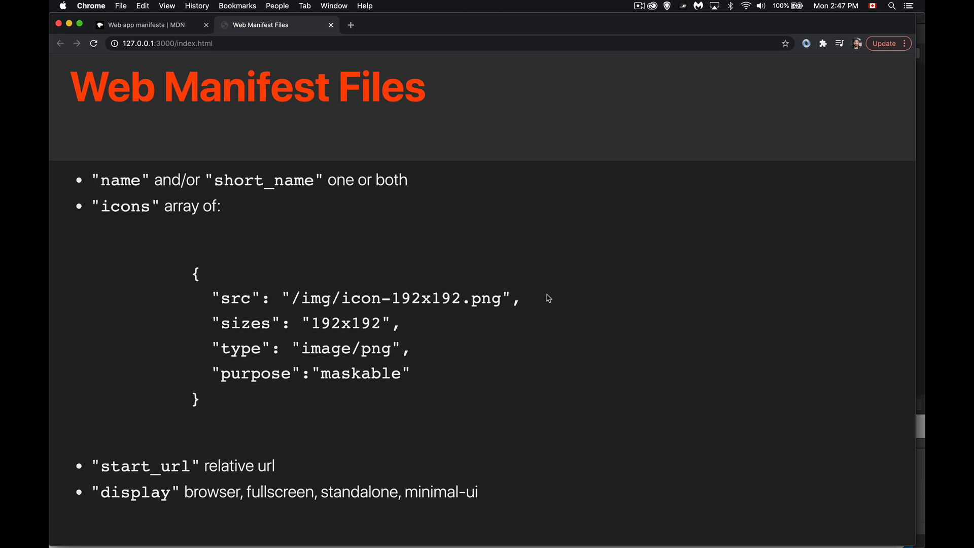
mouse_move(523, 307)
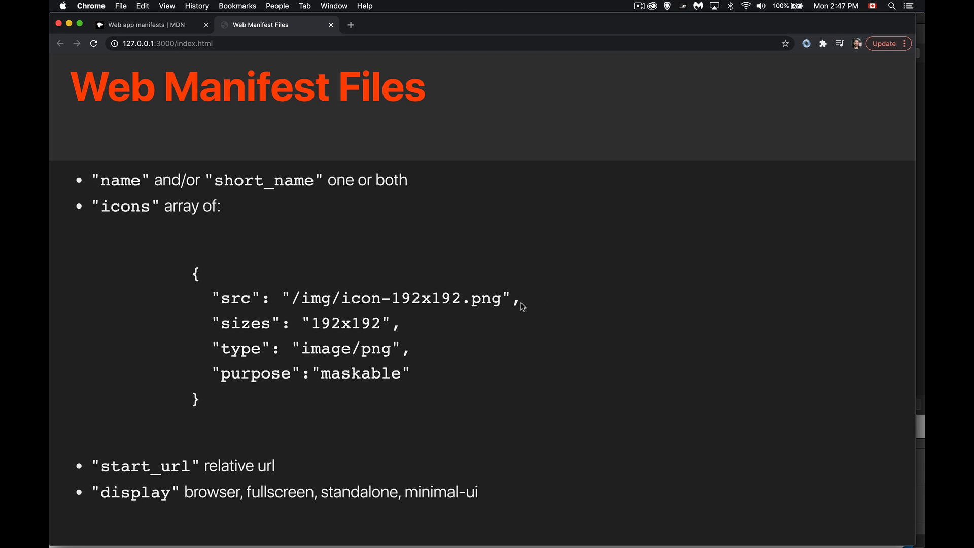
mouse_move(423, 358)
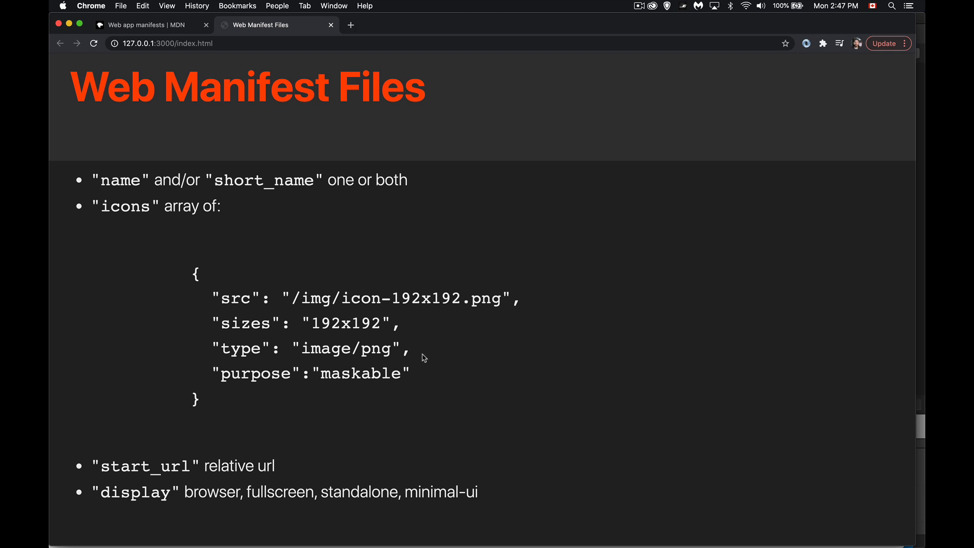
mouse_move(430, 382)
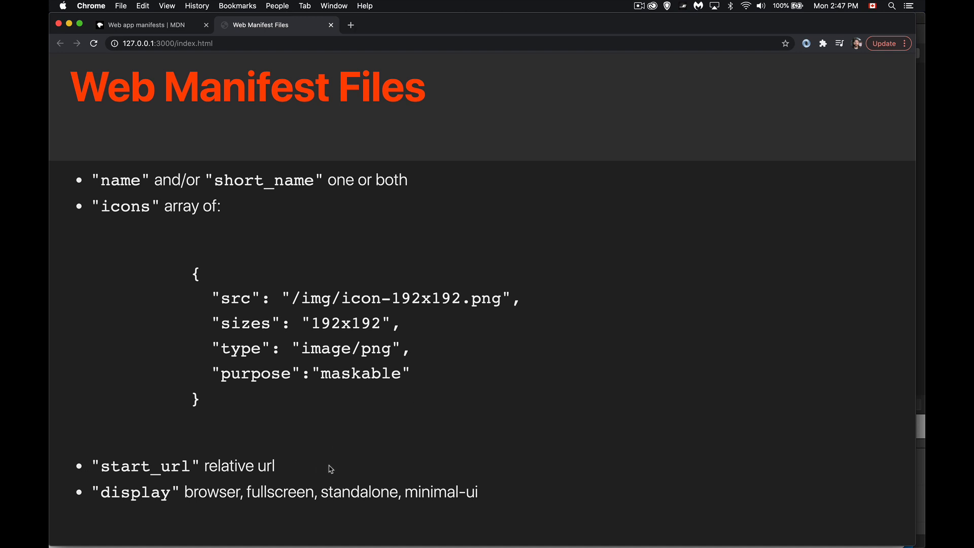
mouse_move(191, 537)
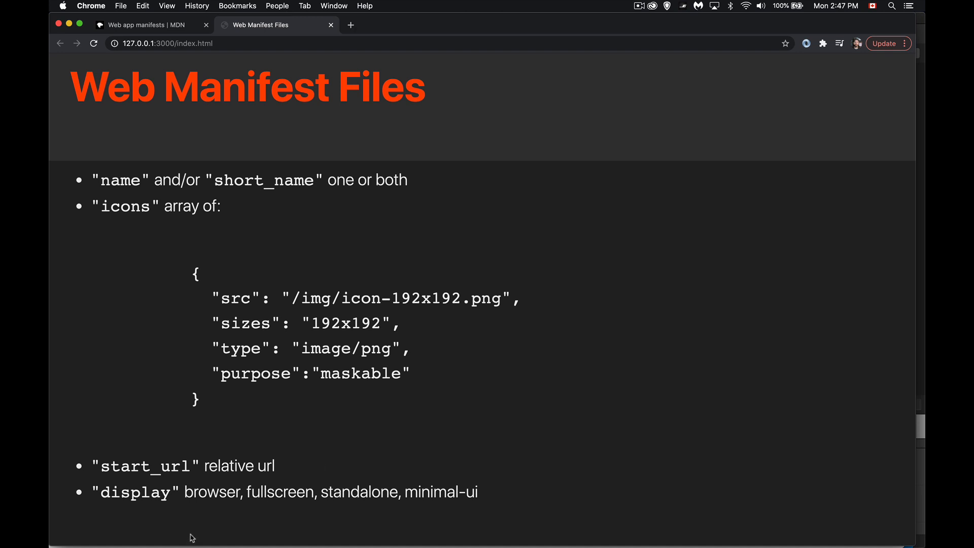
mouse_move(494, 523)
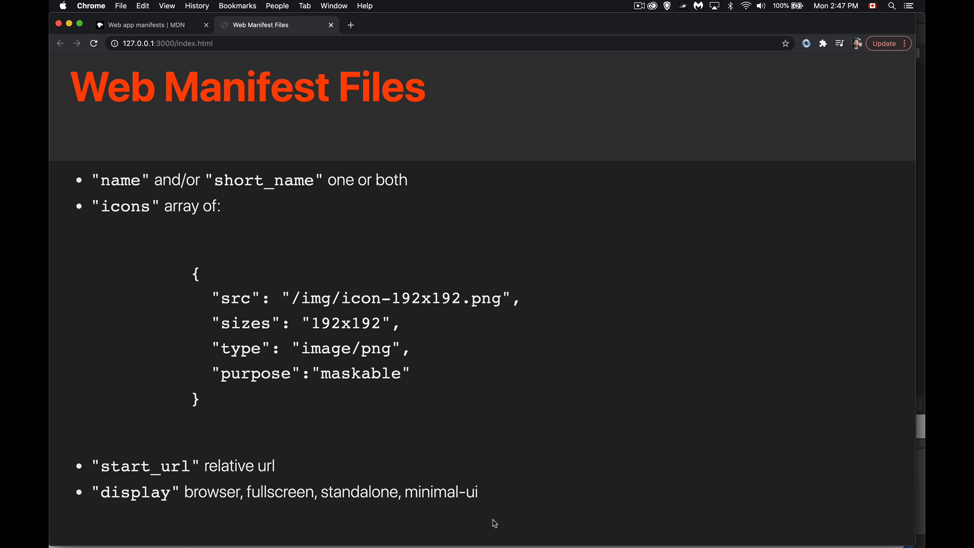
mouse_move(508, 492)
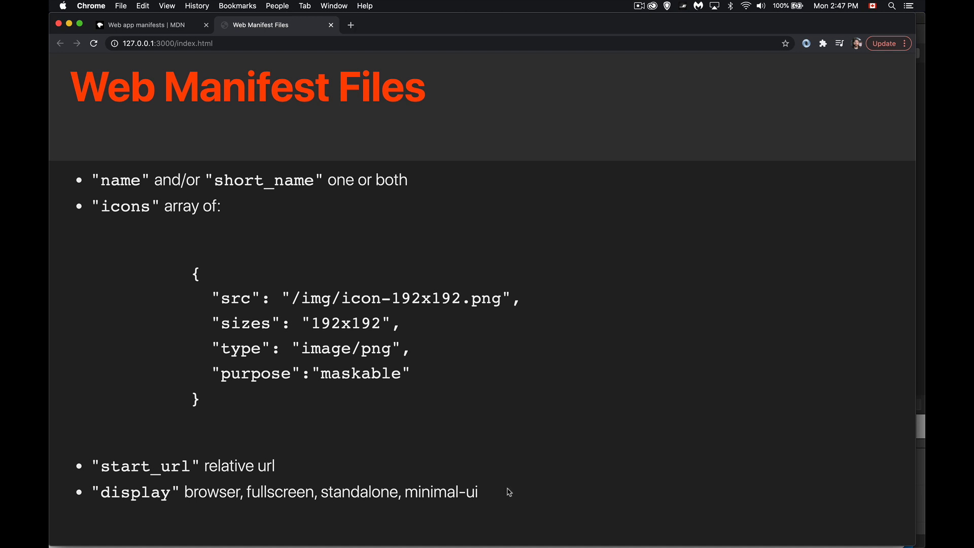
mouse_move(210, 509)
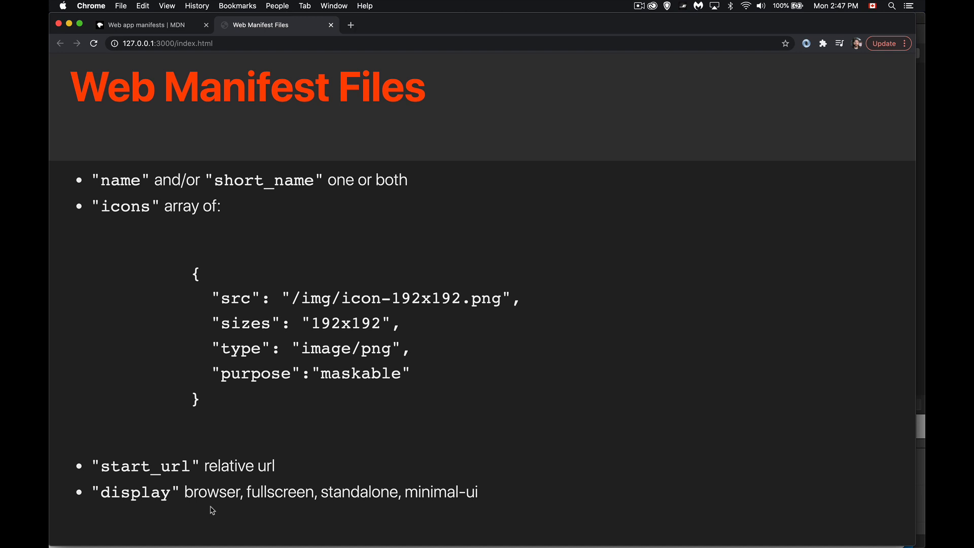
mouse_move(270, 512)
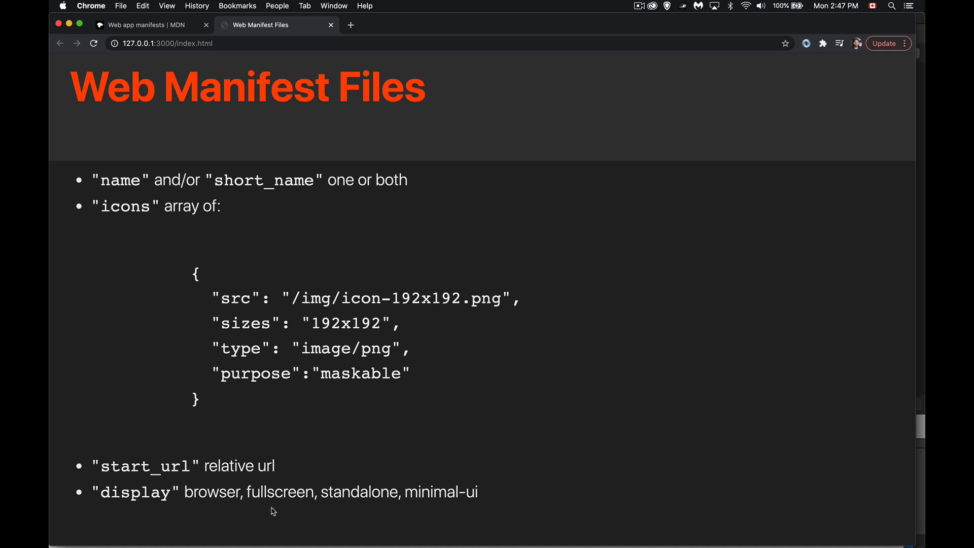
mouse_move(326, 12)
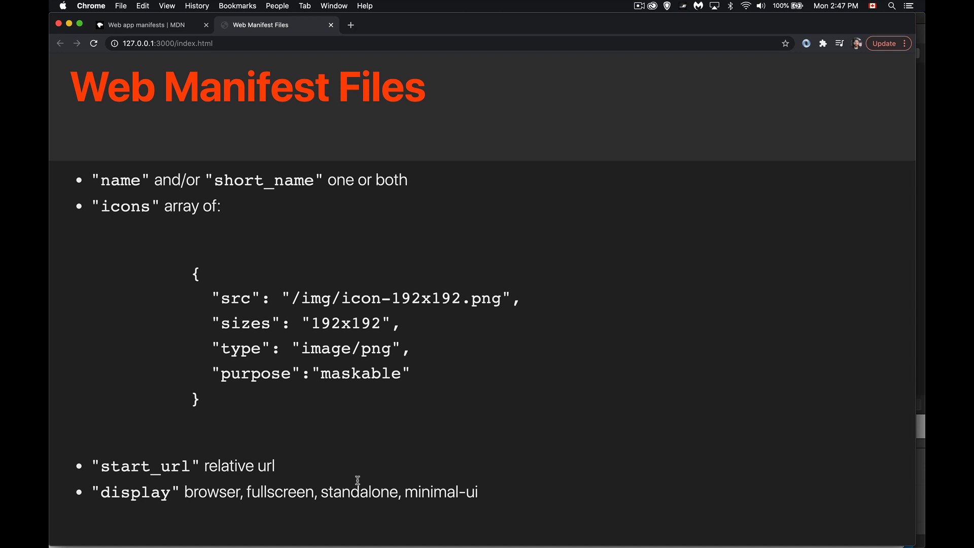
mouse_move(360, 473)
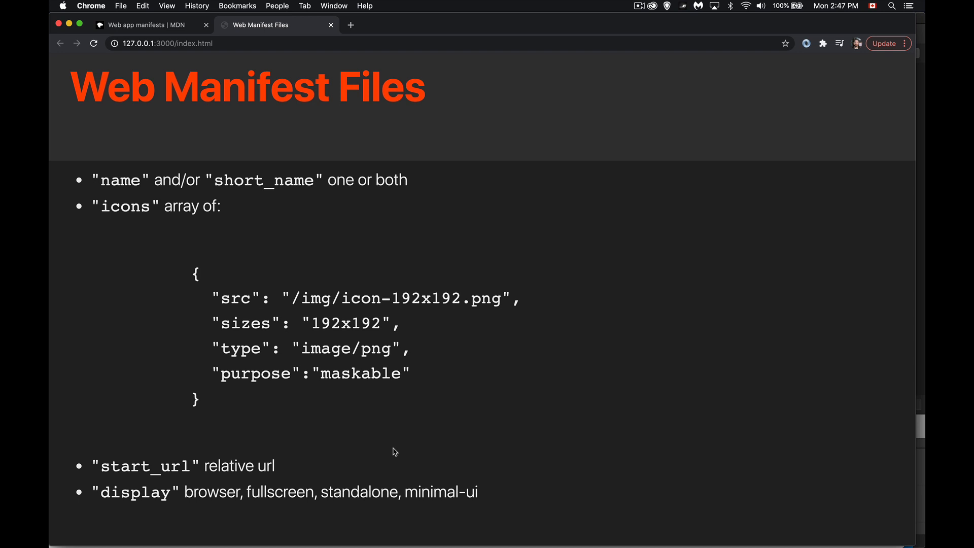
mouse_move(368, 467)
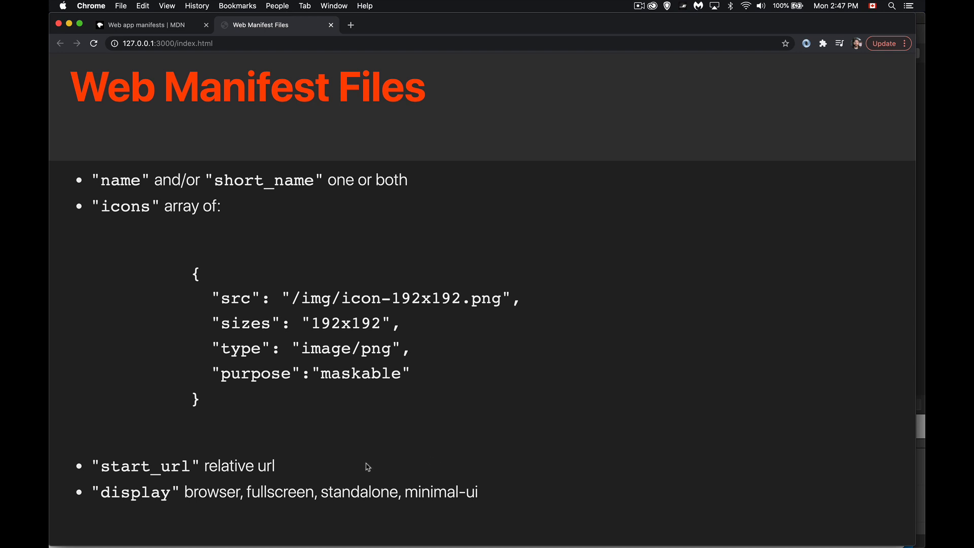
mouse_move(480, 456)
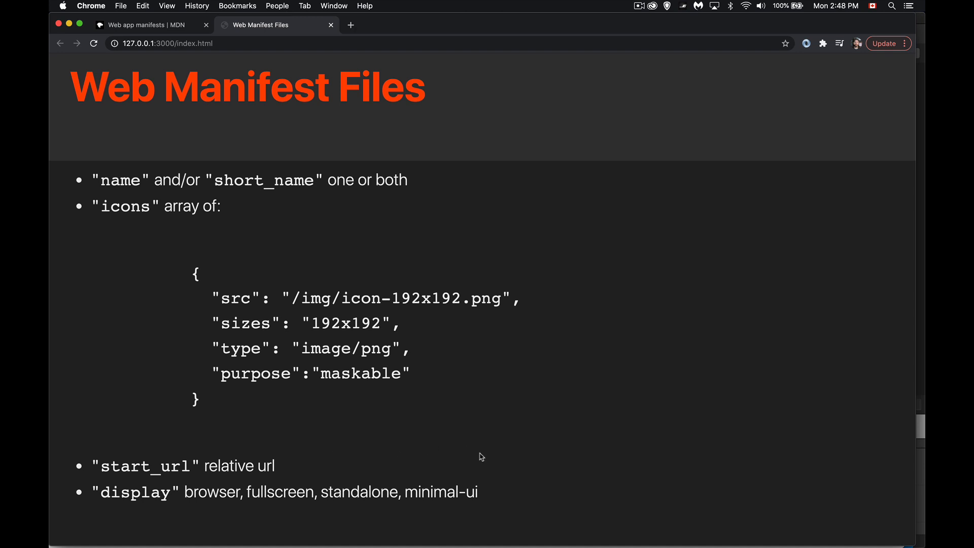
mouse_move(481, 461)
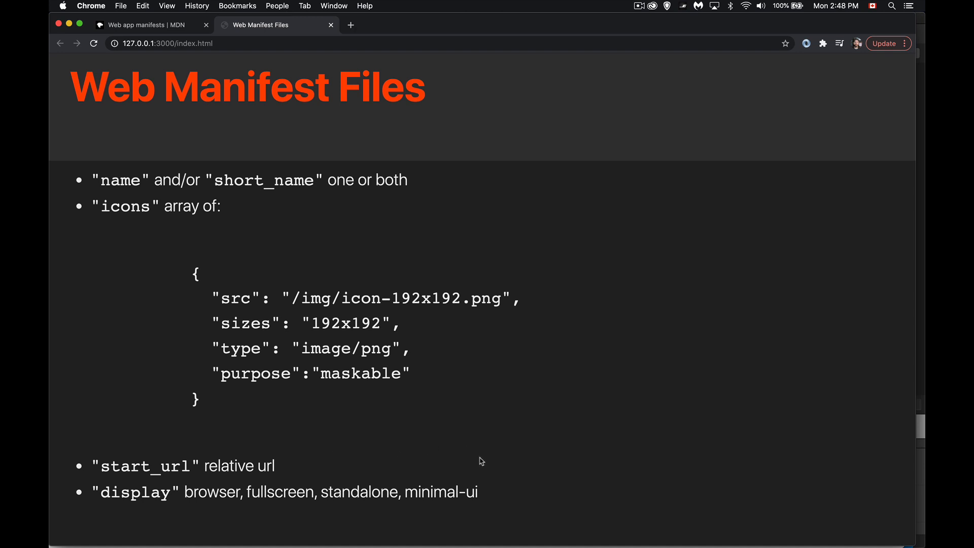
mouse_move(456, 457)
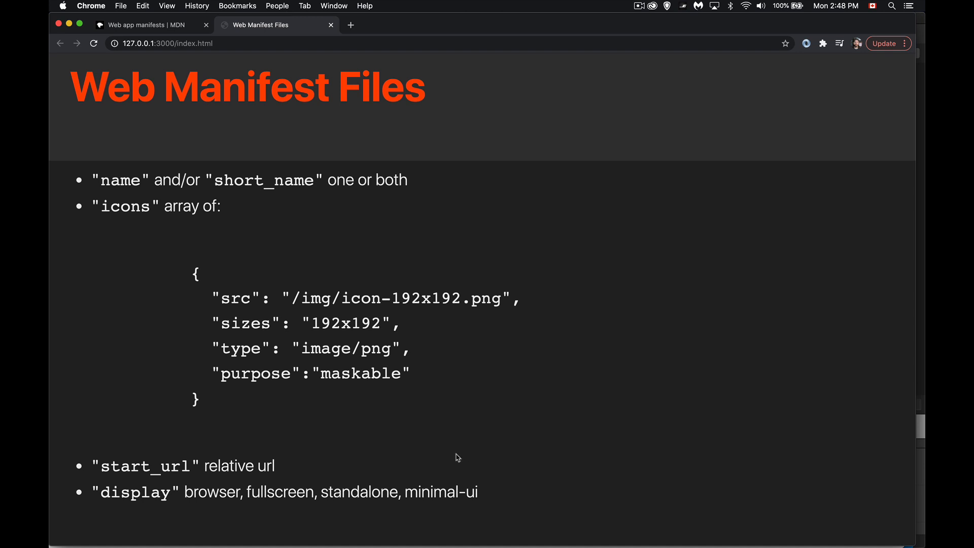
mouse_move(362, 509)
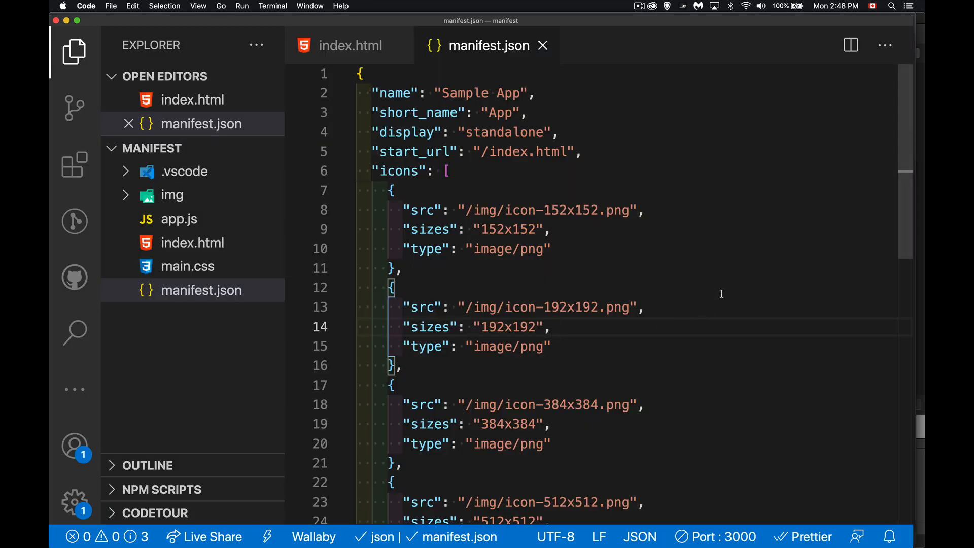
mouse_move(504, 103)
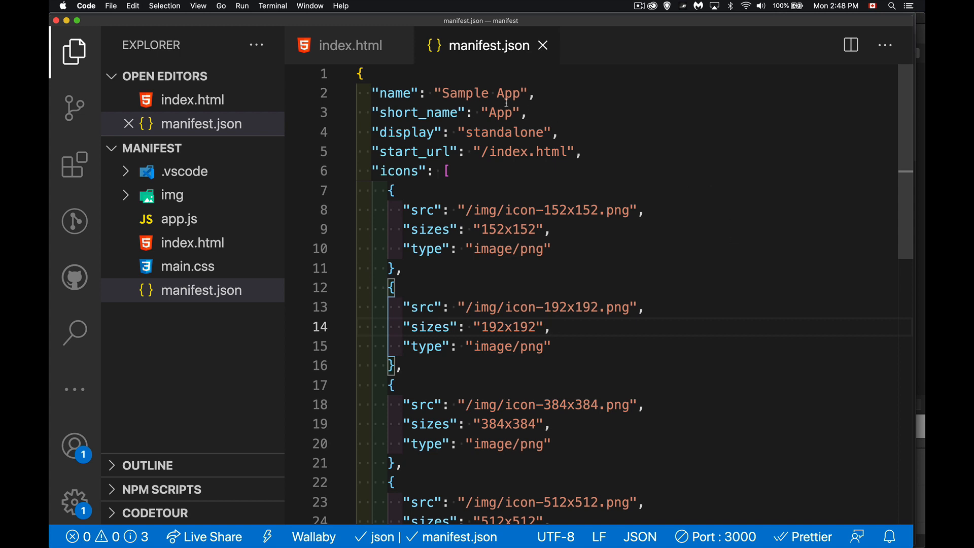
mouse_move(467, 163)
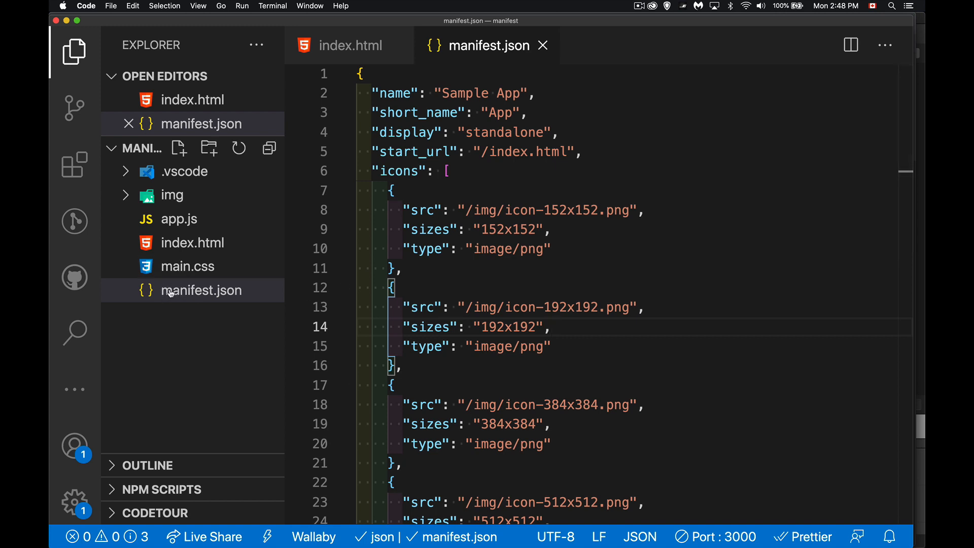
mouse_move(168, 303)
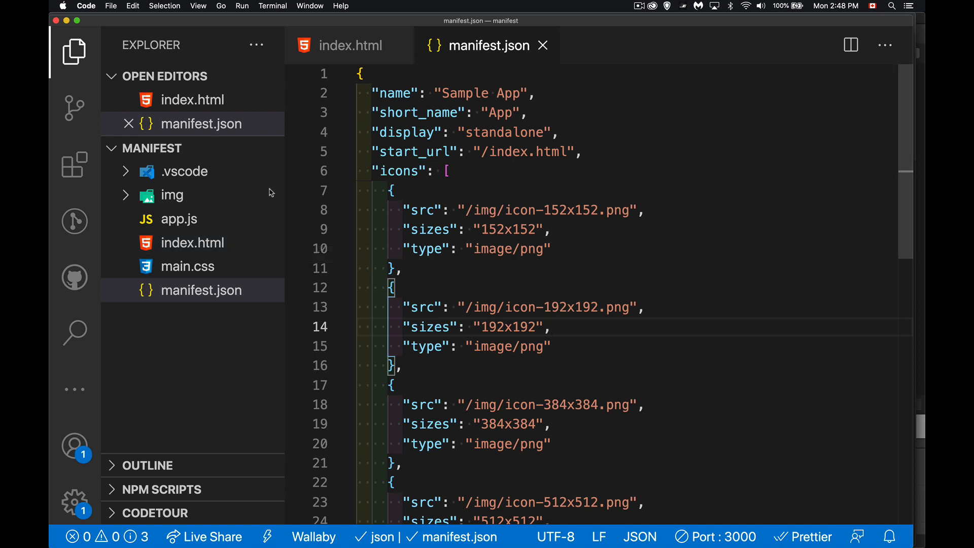
mouse_move(611, 229)
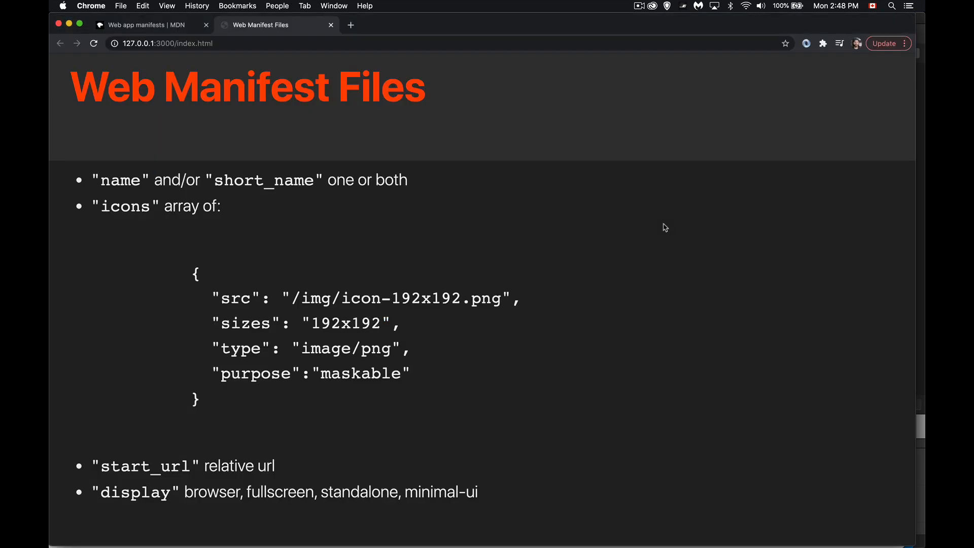
Scroll the notes down through the optional properties to lang, prefer_related_applications and related_applications.
scroll("down", 3)
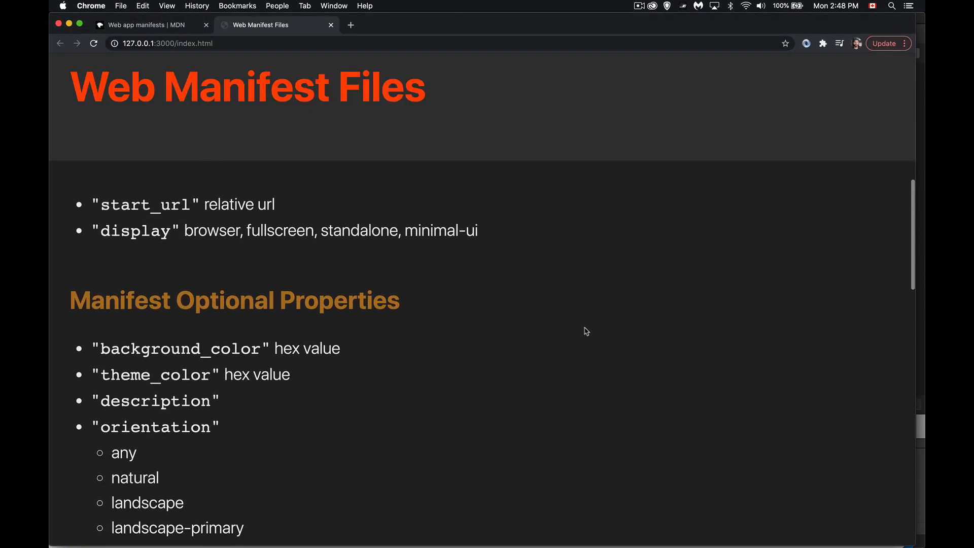
scroll("down", 3)
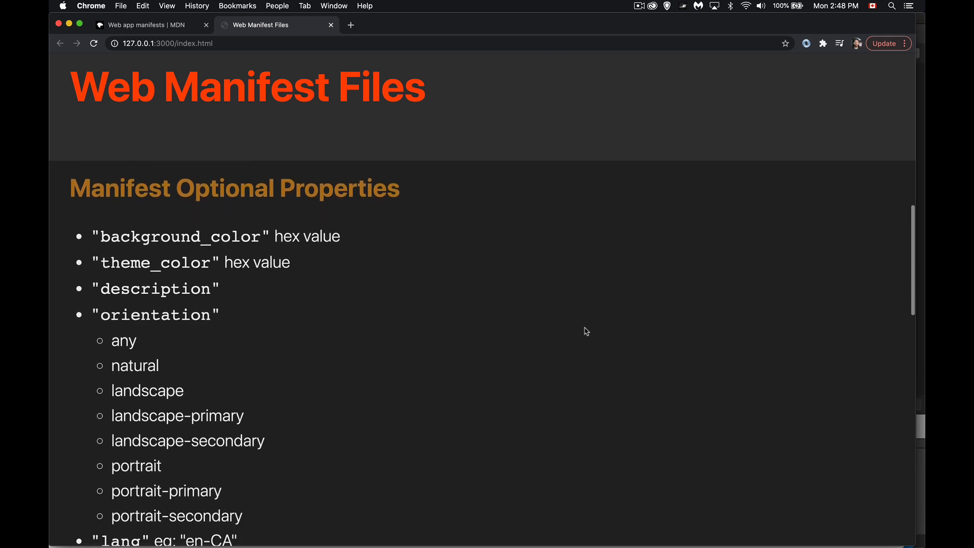
scroll("down", 3)
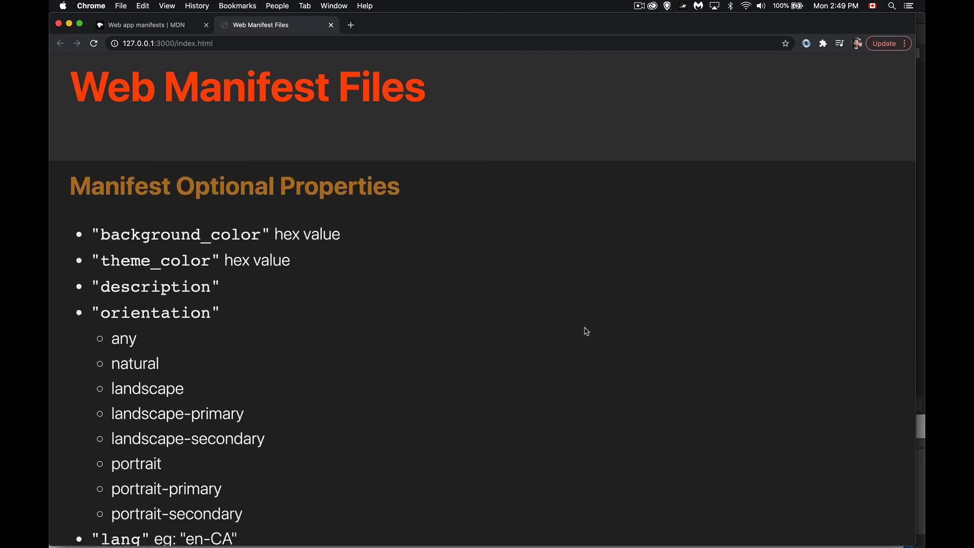
mouse_move(520, 260)
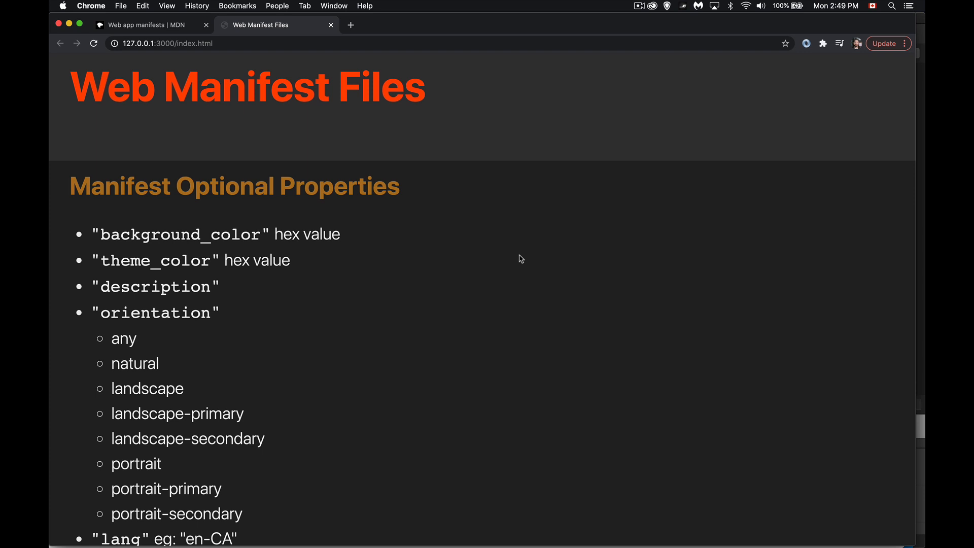
mouse_move(566, 318)
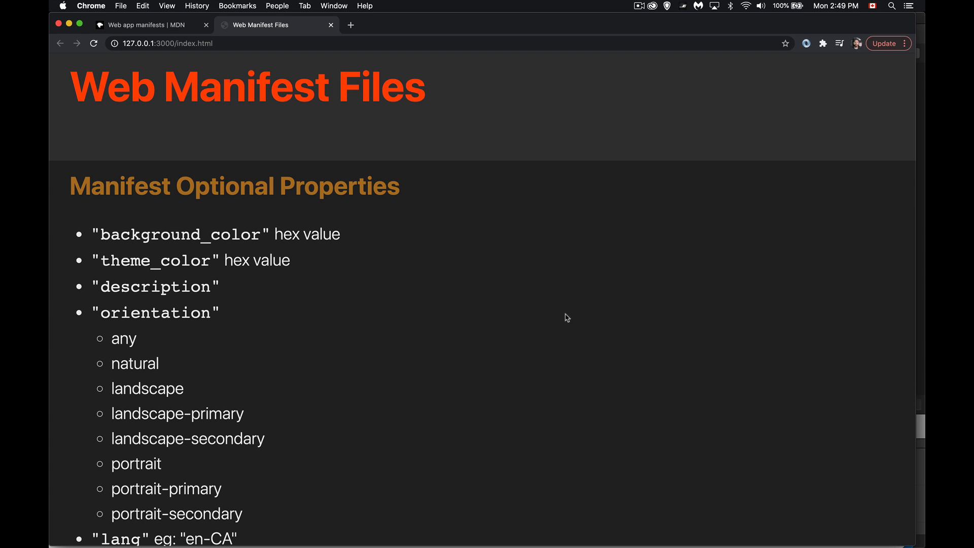
mouse_move(389, 246)
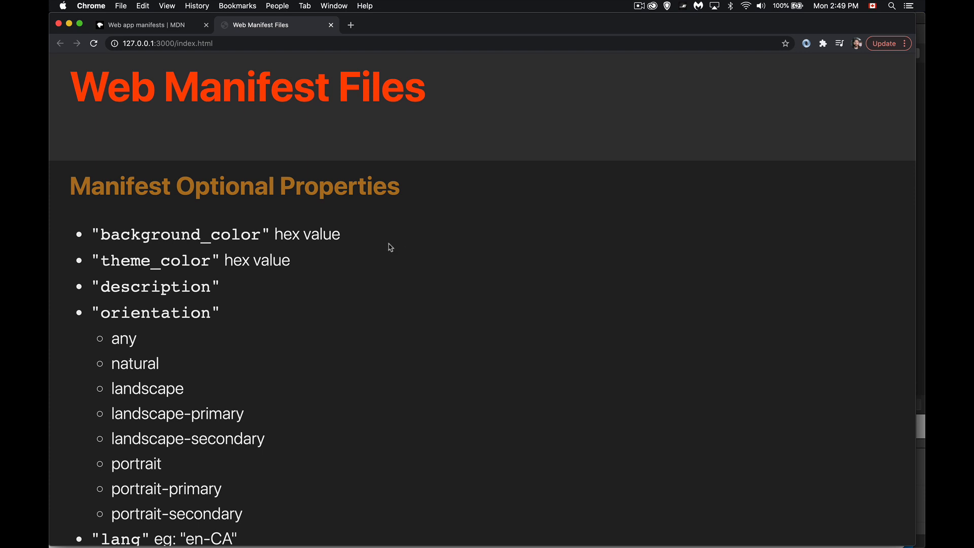
mouse_move(365, 238)
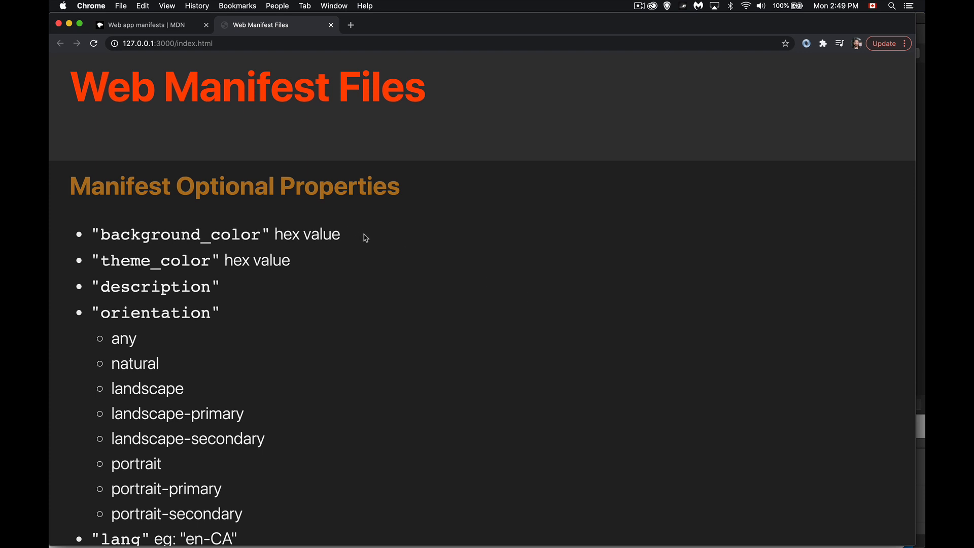
mouse_move(322, 270)
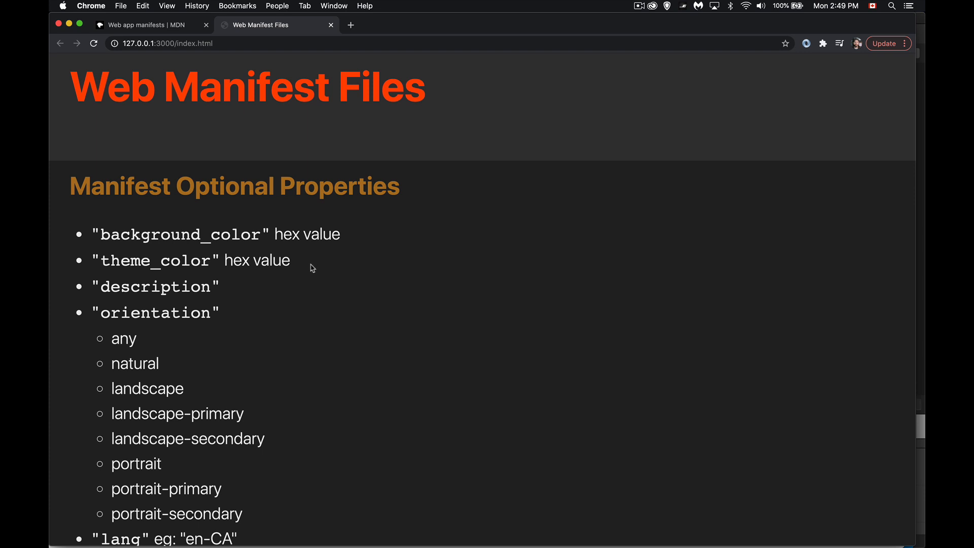
mouse_move(309, 270)
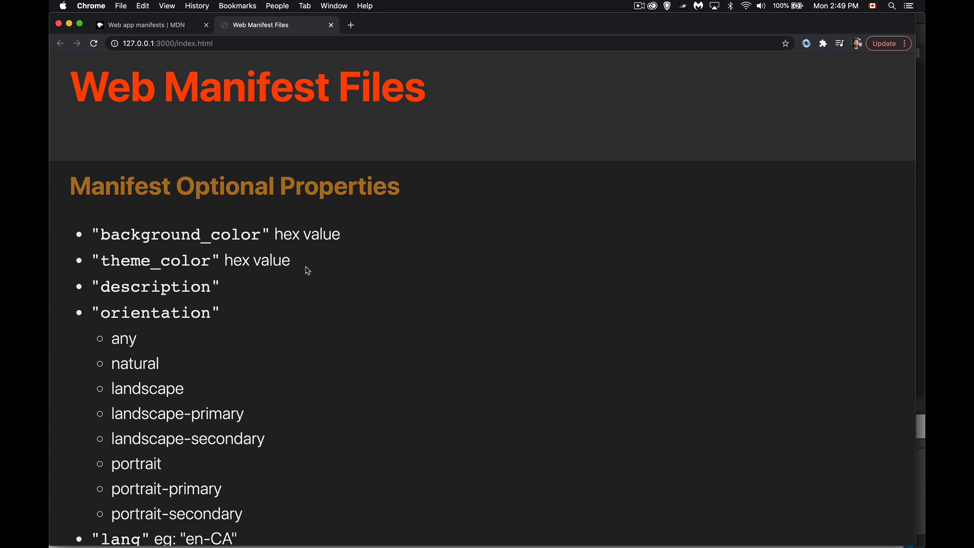
mouse_move(241, 290)
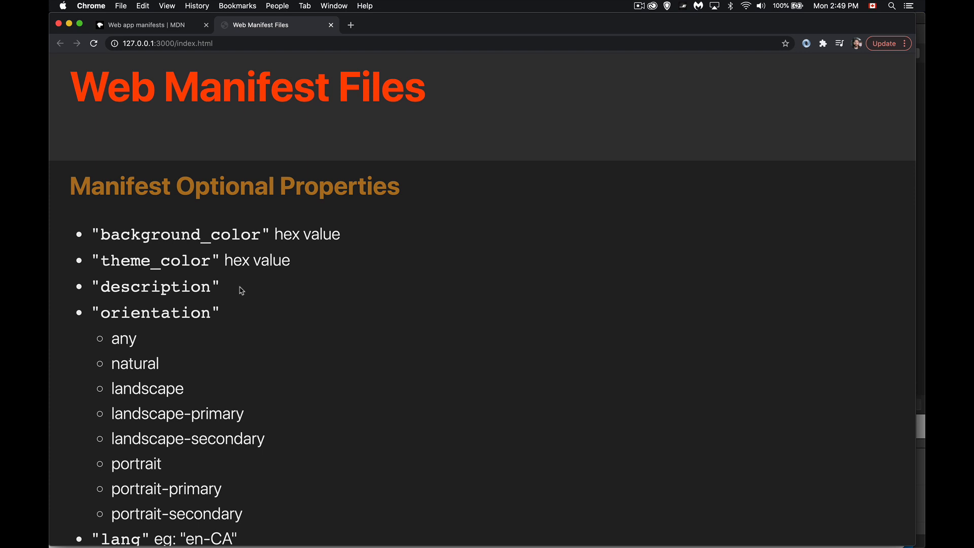
scroll("down", 3)
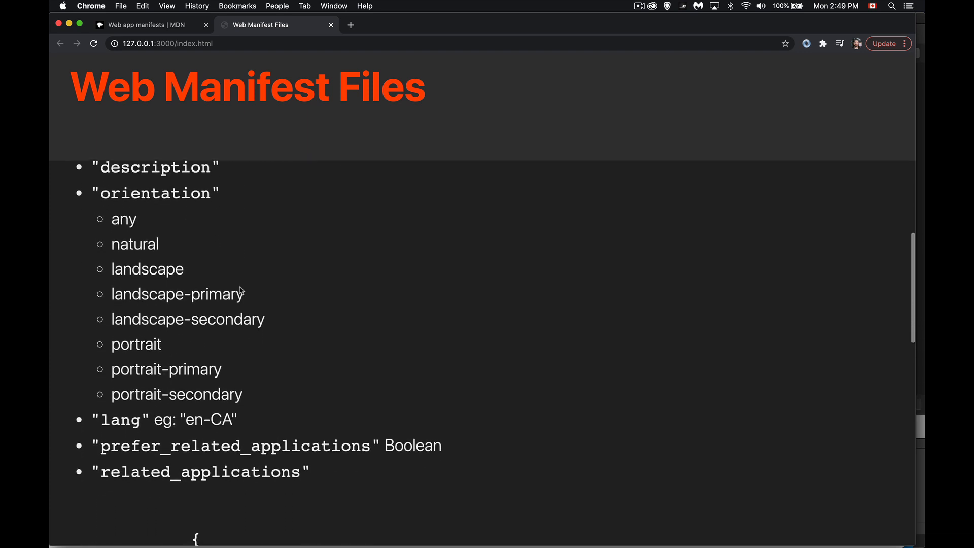
mouse_move(321, 385)
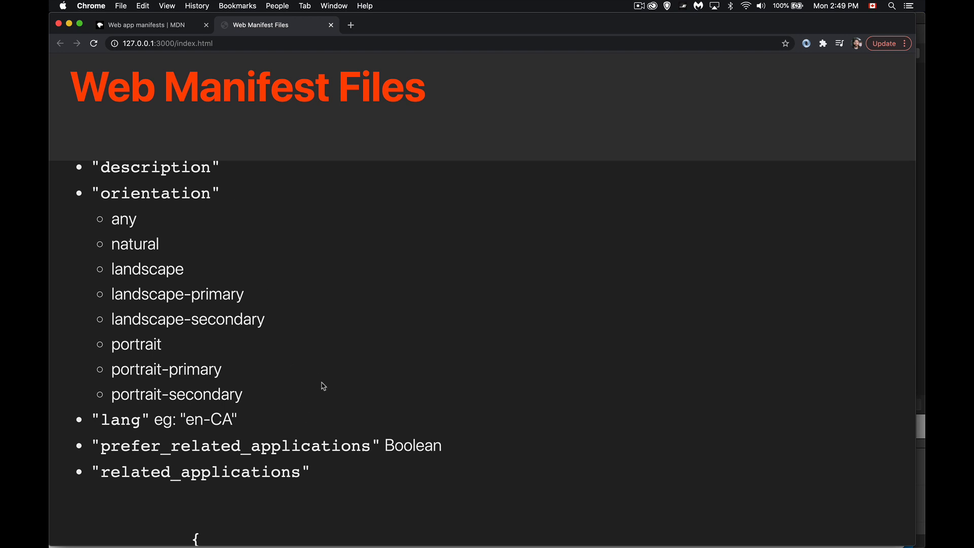
mouse_move(239, 225)
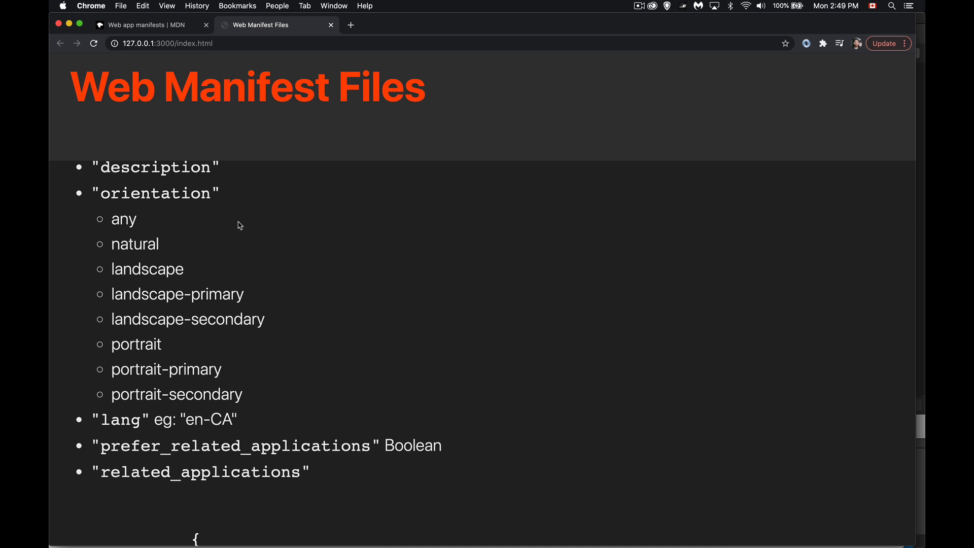
mouse_move(327, 379)
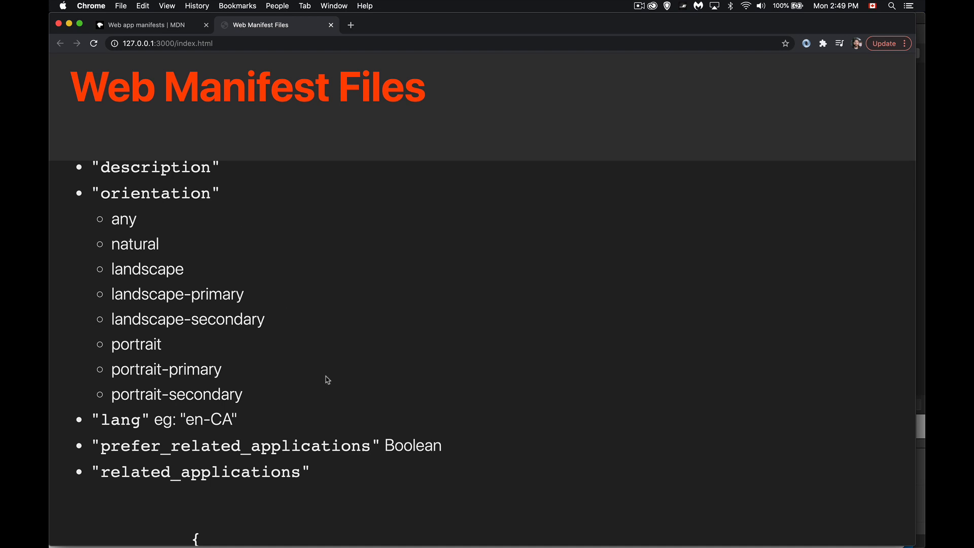
mouse_move(292, 421)
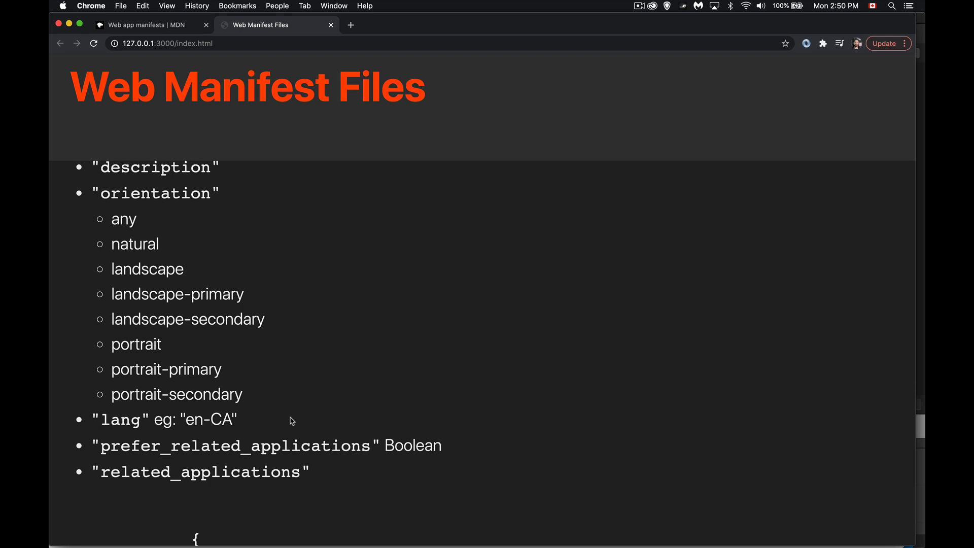
mouse_move(246, 429)
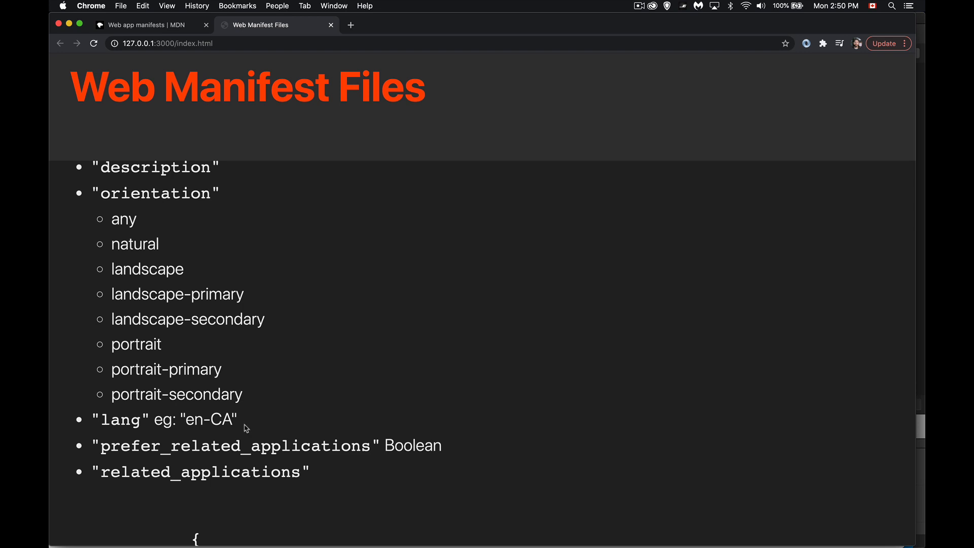
mouse_move(253, 424)
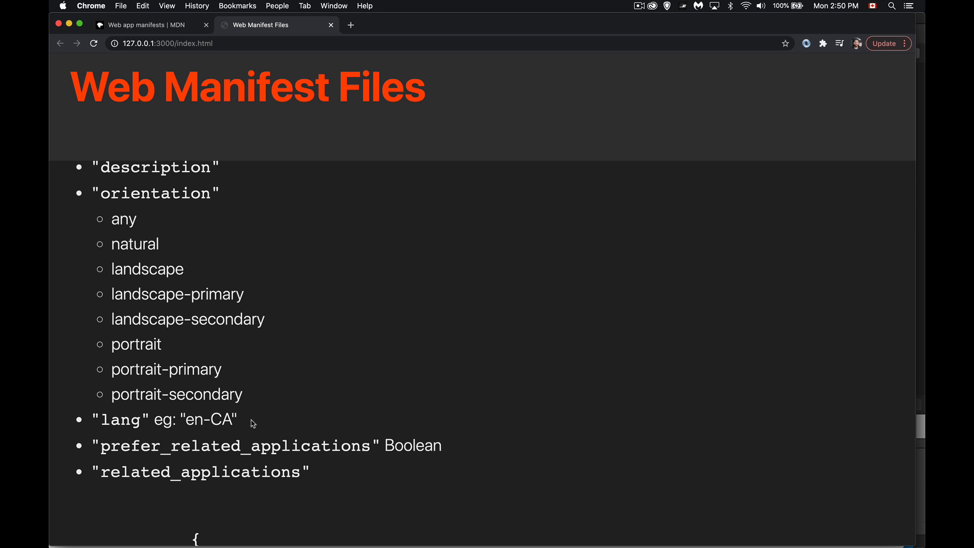
mouse_move(336, 467)
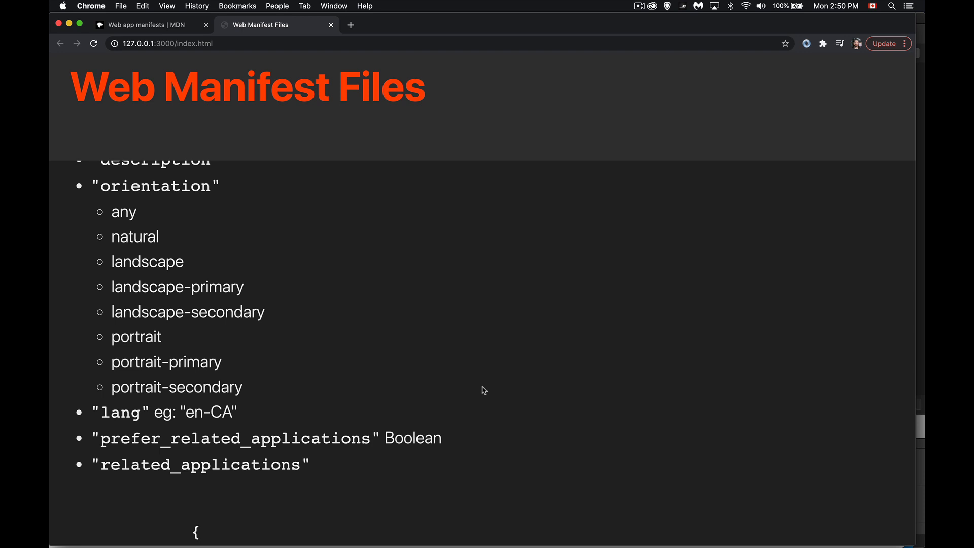
Scroll down to reveal the related_applications example with its play platform and Play Store URL.
scroll("down", 3)
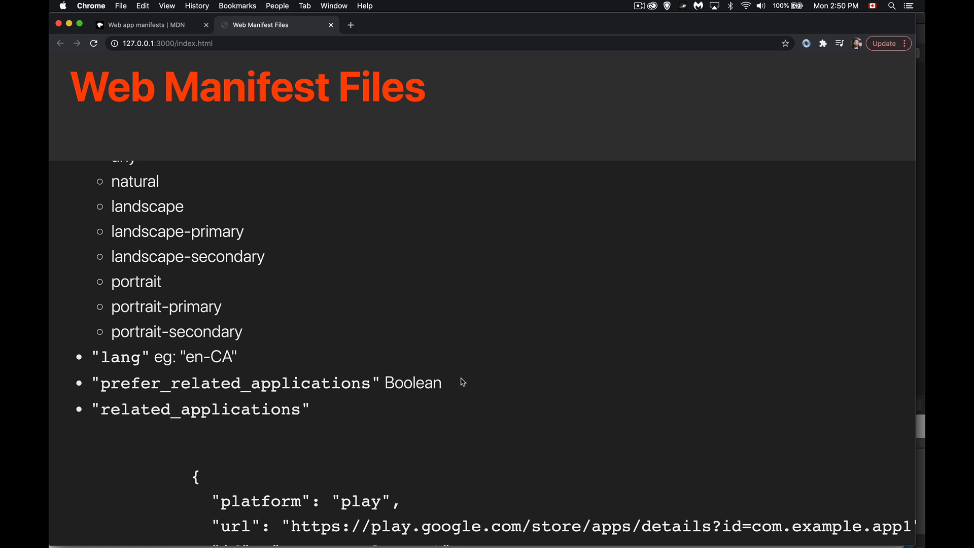
Scroll past the full related_applications example to the screenshots object and start of shortcuts.
scroll("down", 3)
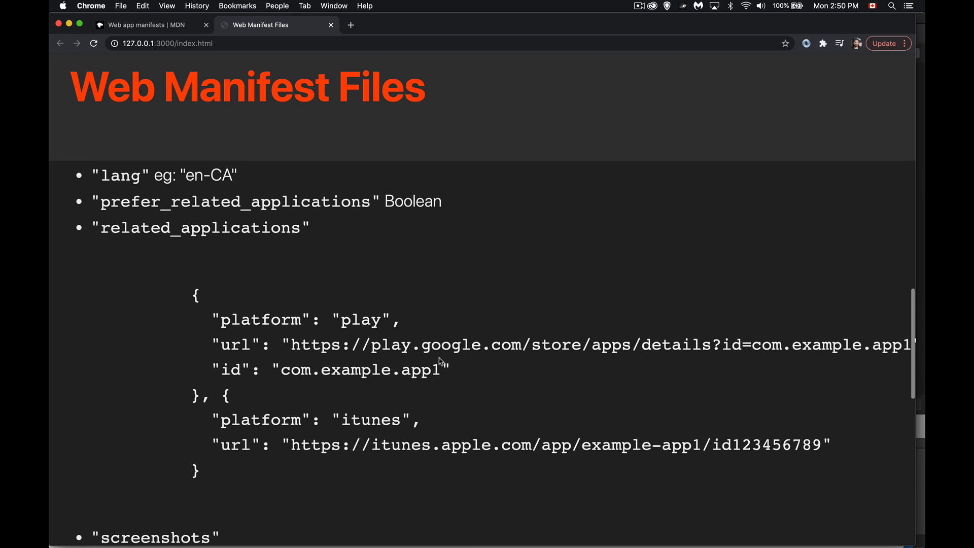
mouse_move(280, 247)
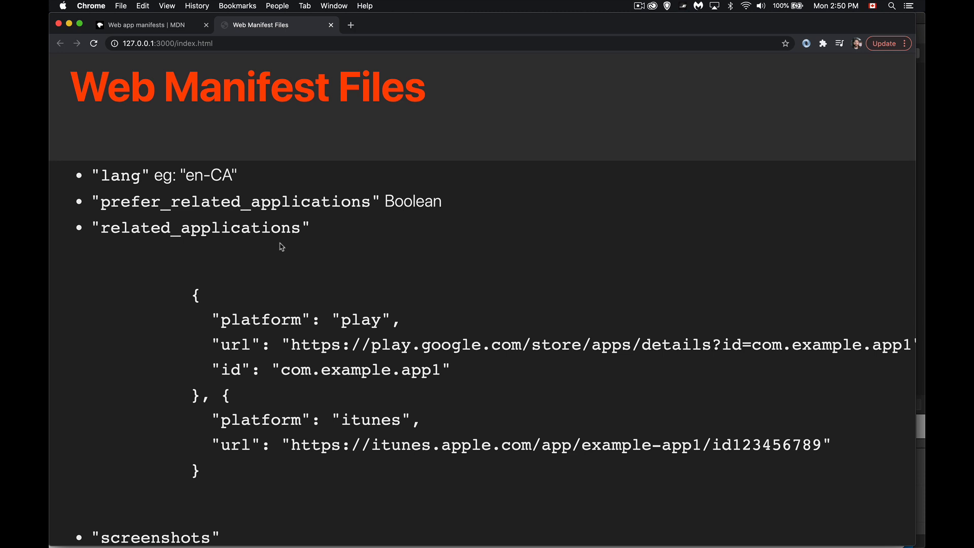
scroll("down", 3)
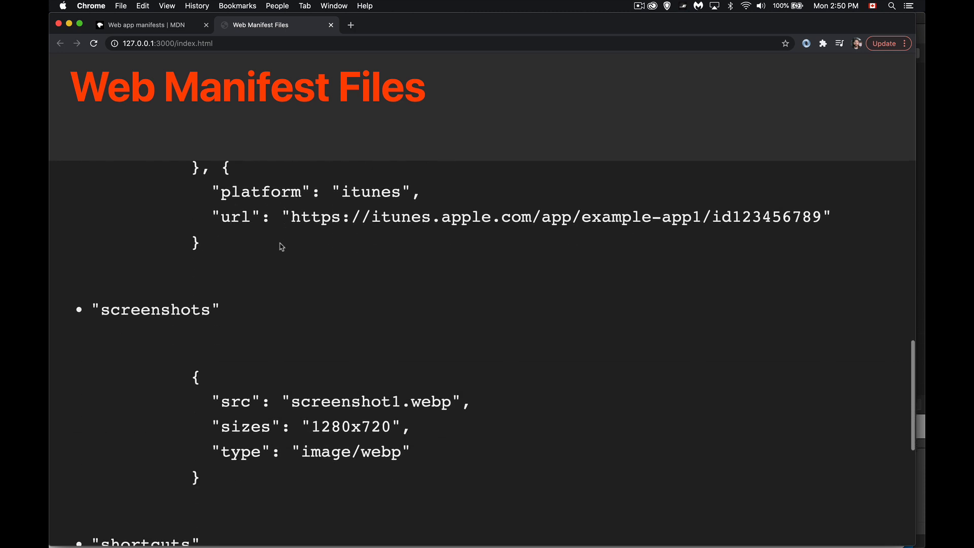
scroll("down", 3)
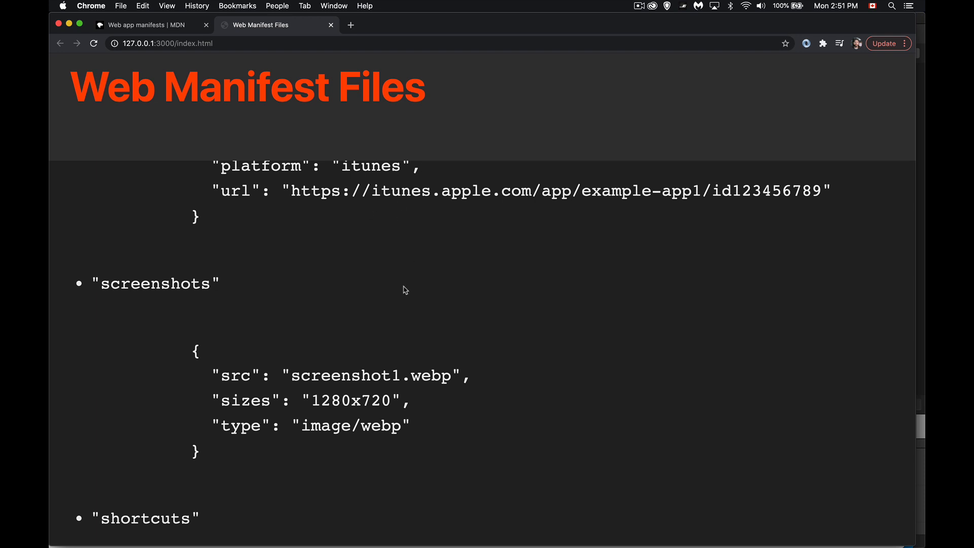
scroll("down", 3)
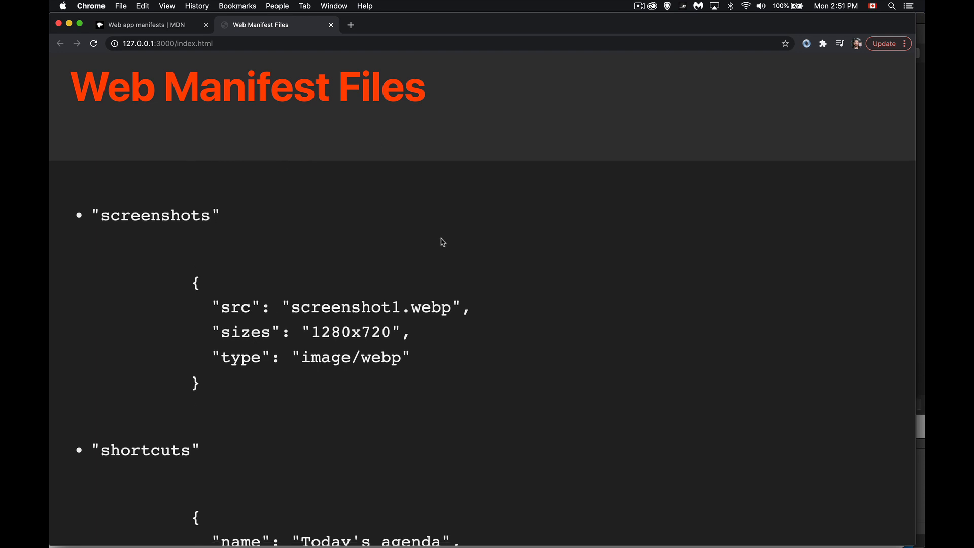
mouse_move(348, 439)
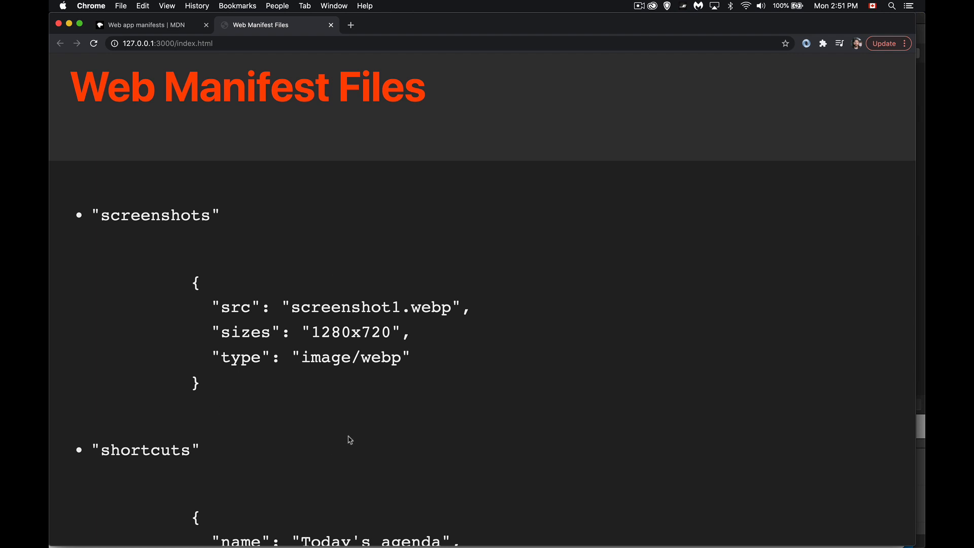
Scroll to show the complete Today's agenda shortcuts example with name, url, description and icons.
scroll("down", 3)
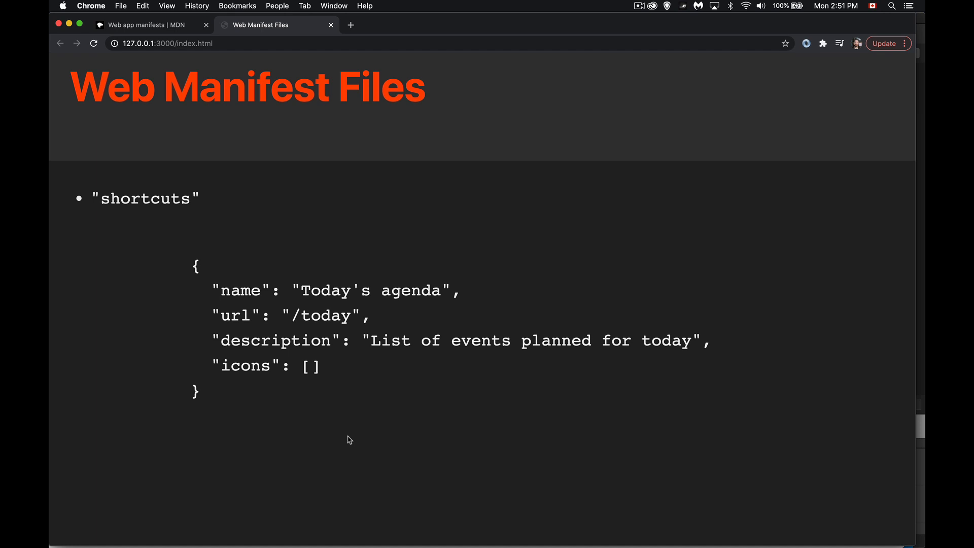
mouse_move(369, 407)
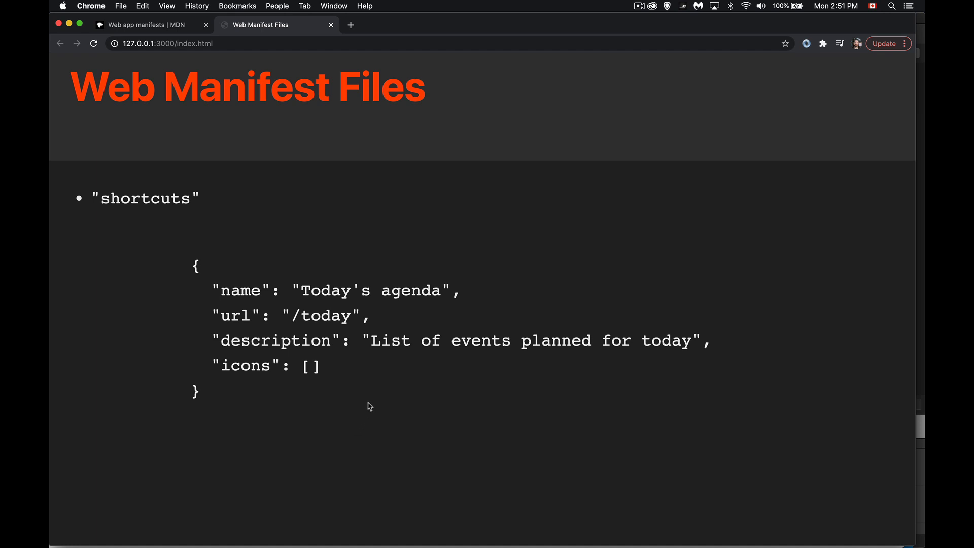
mouse_move(278, 369)
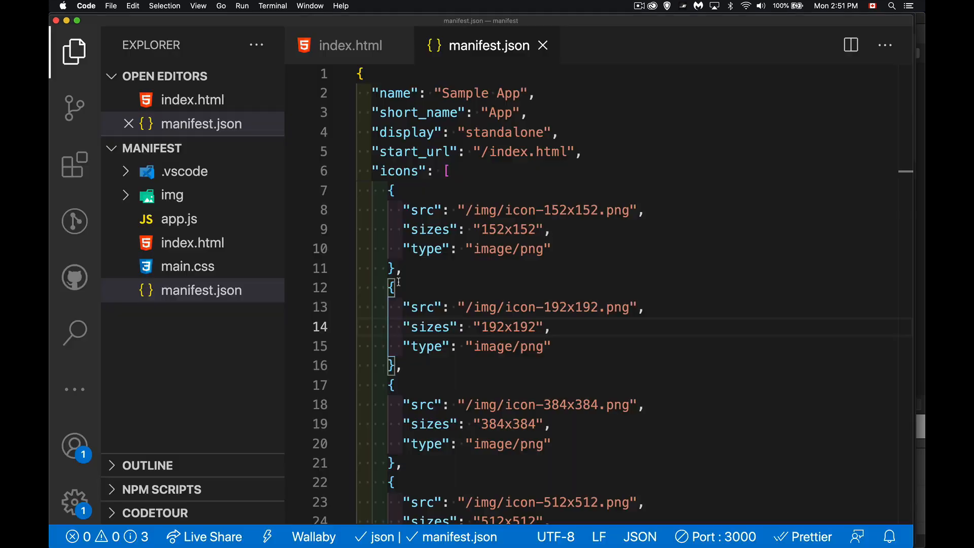
Scroll the page, then switch to the 'Web app manifests | MDN' tab.
scroll("down", 3)
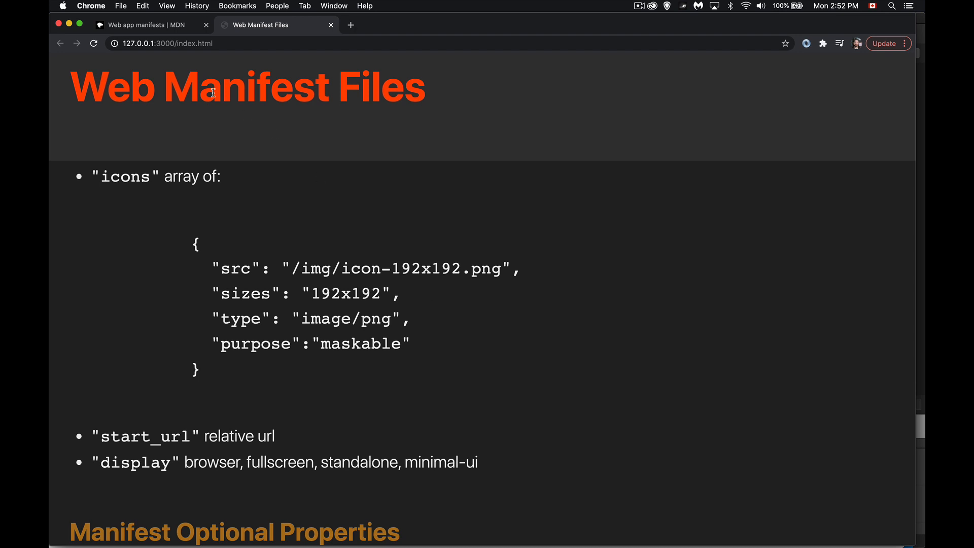
left_click(143, 25)
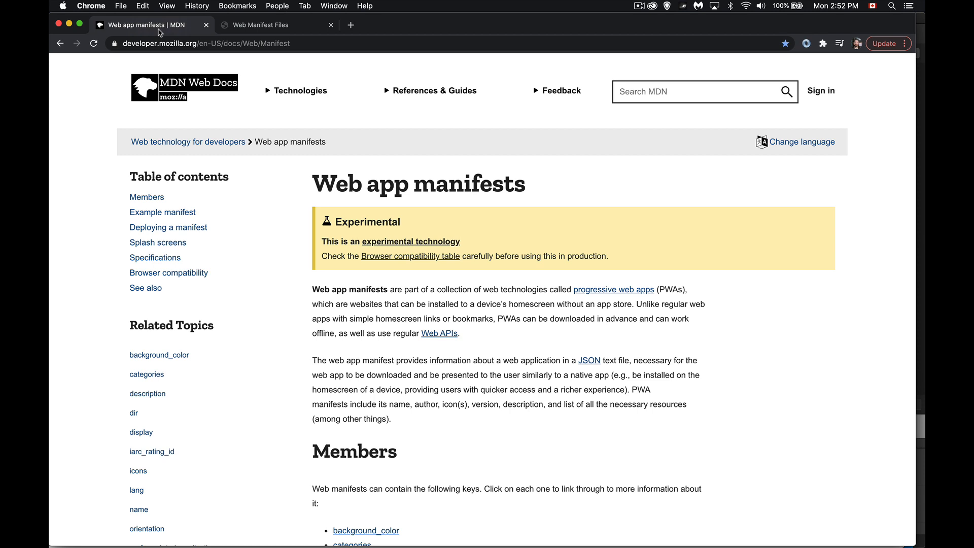